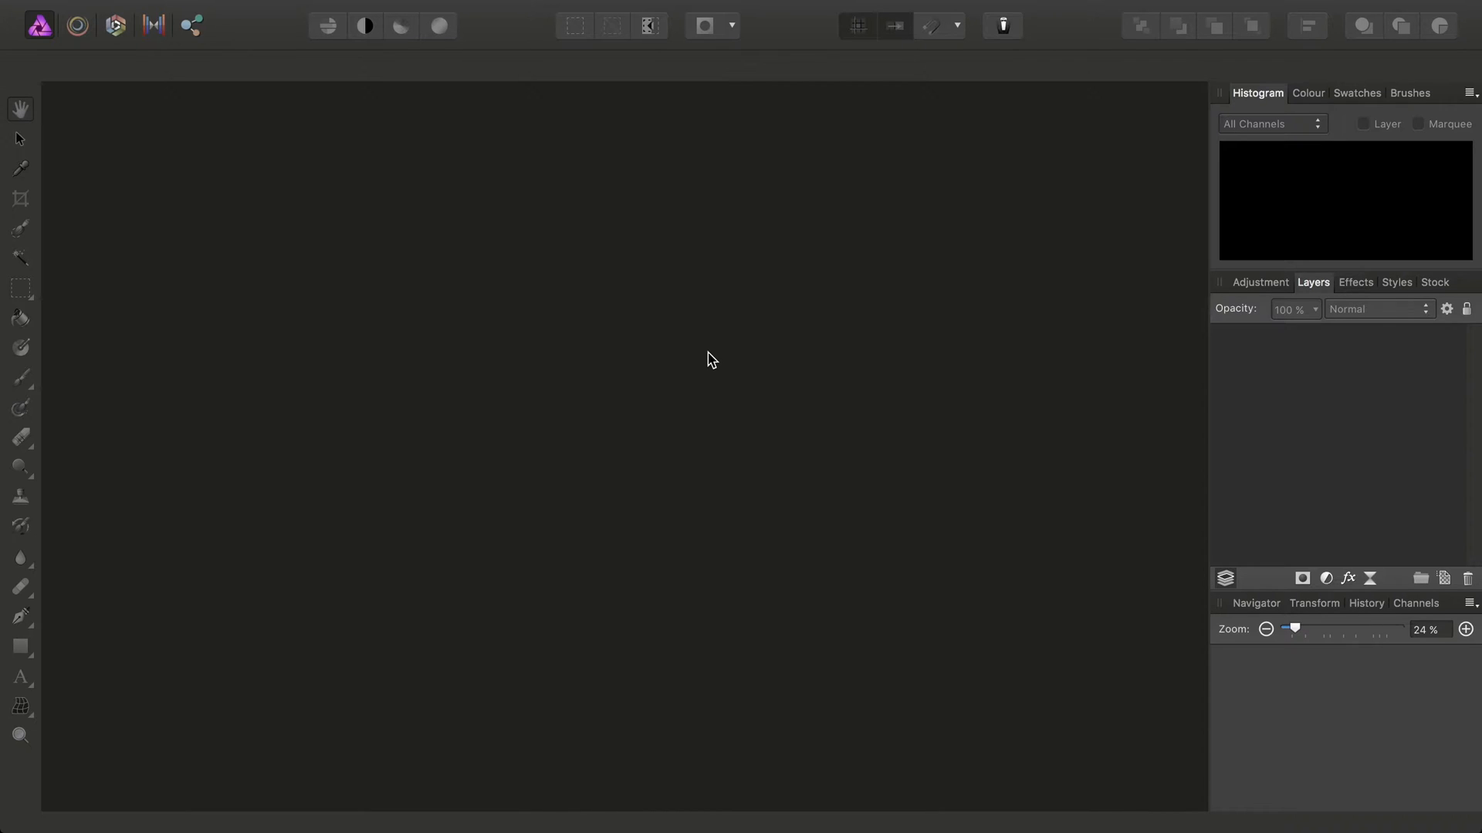
mouse_move(728, 348)
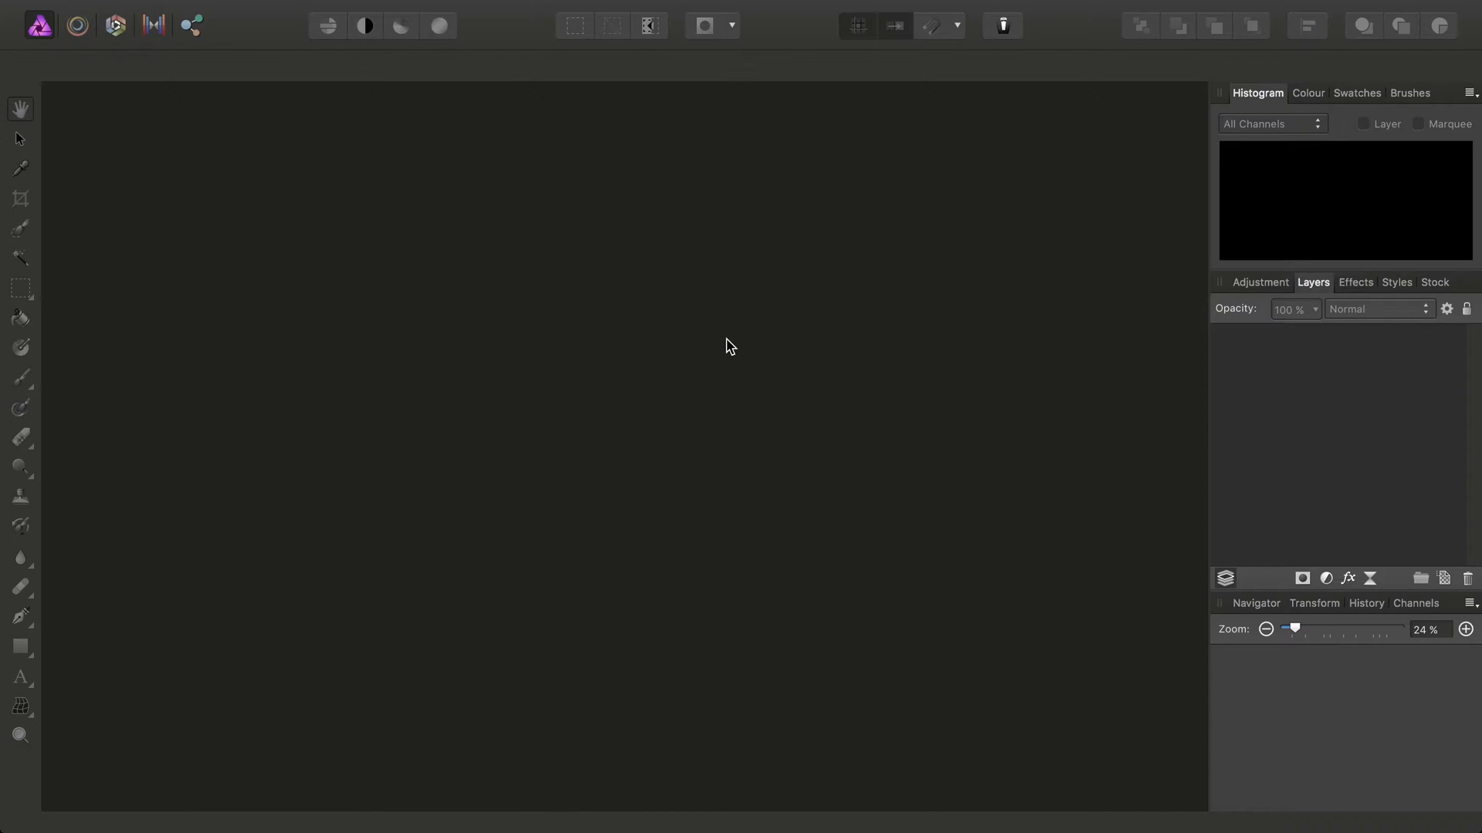
mouse_move(722, 341)
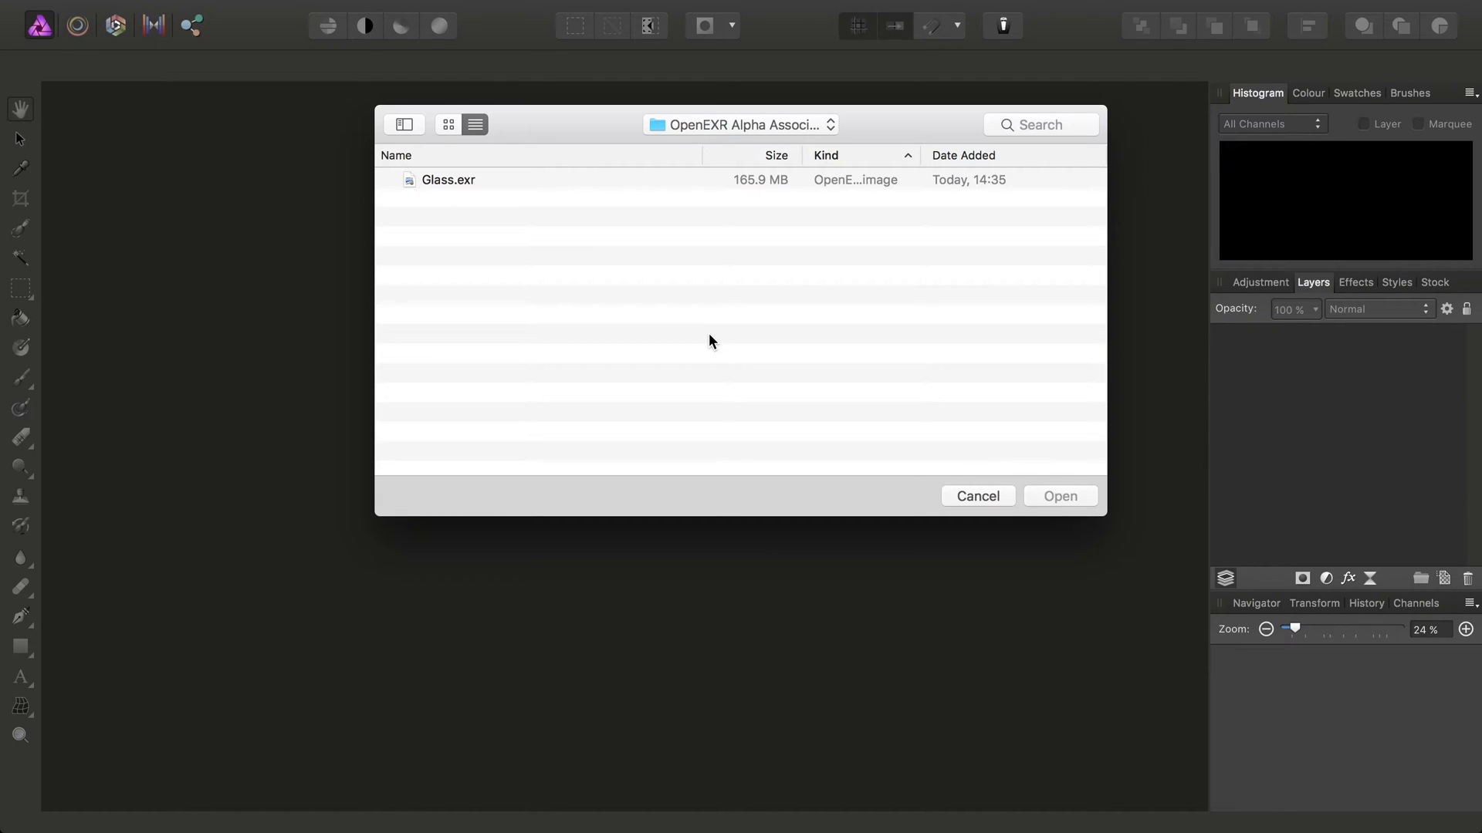
Open Glass.exr and review its Alpha, Image, Mist, Normal and Z pass layers
click(449, 179)
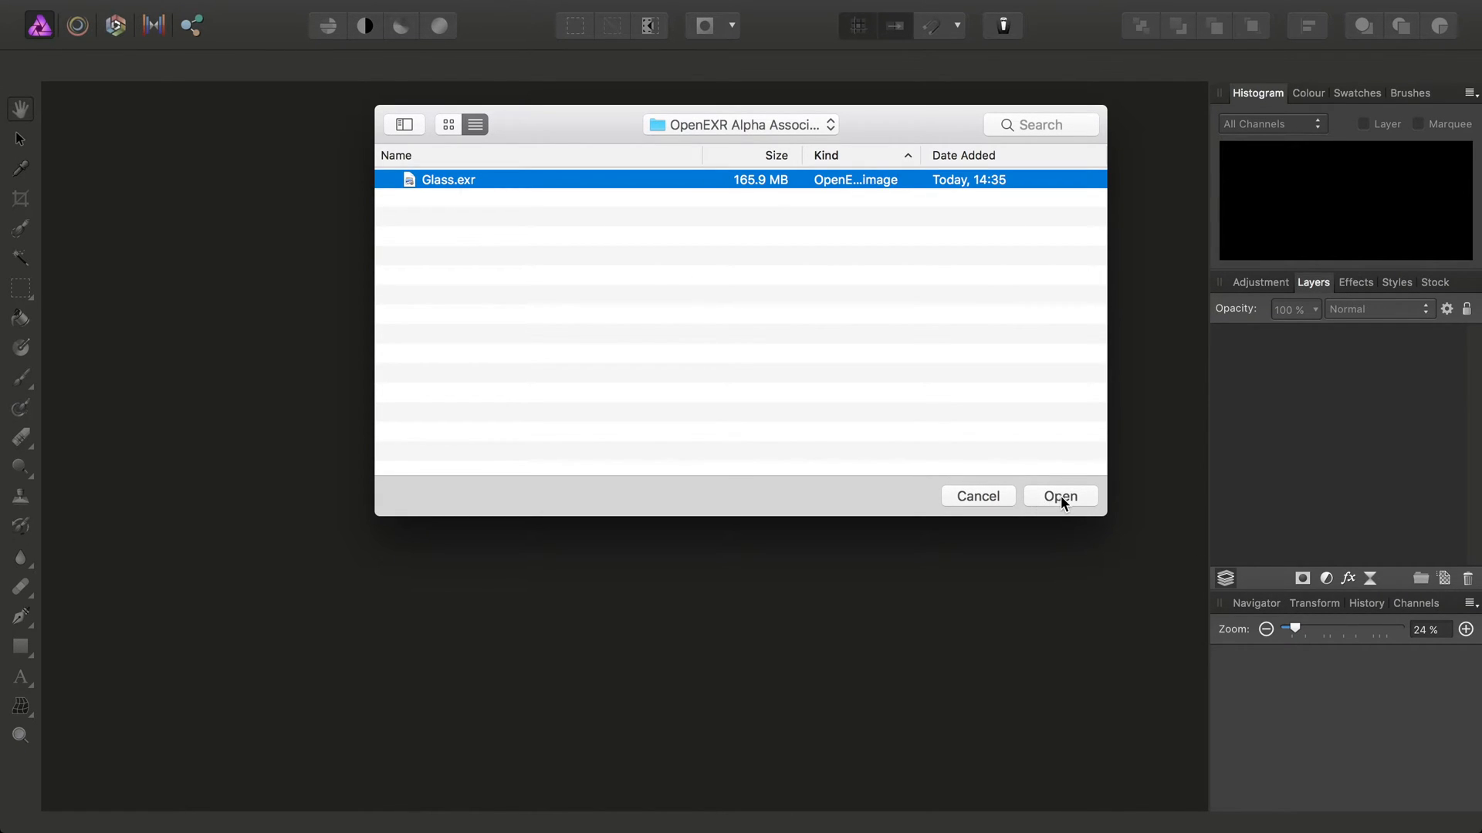
click(1059, 496)
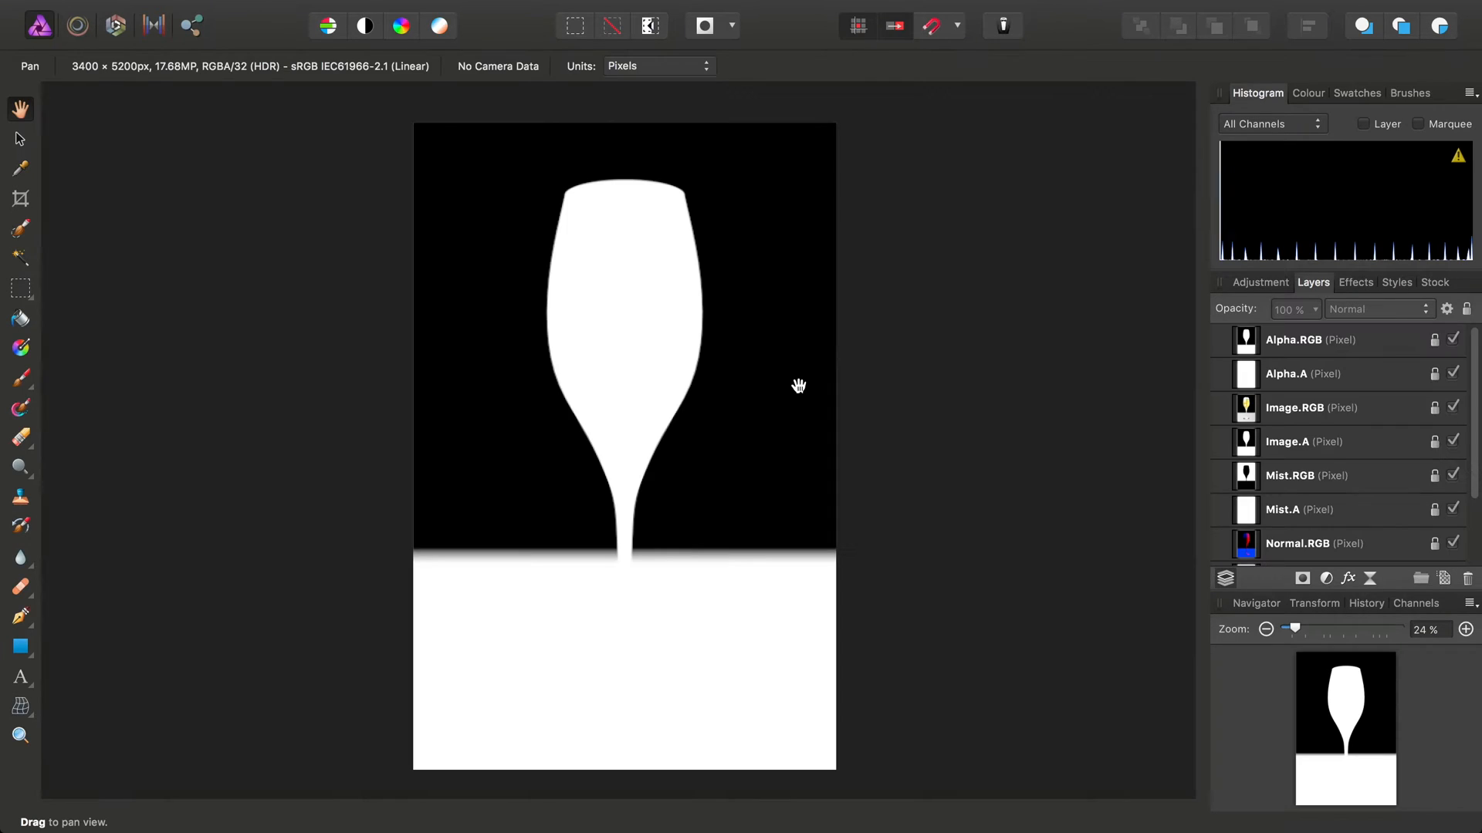
mouse_move(1270, 369)
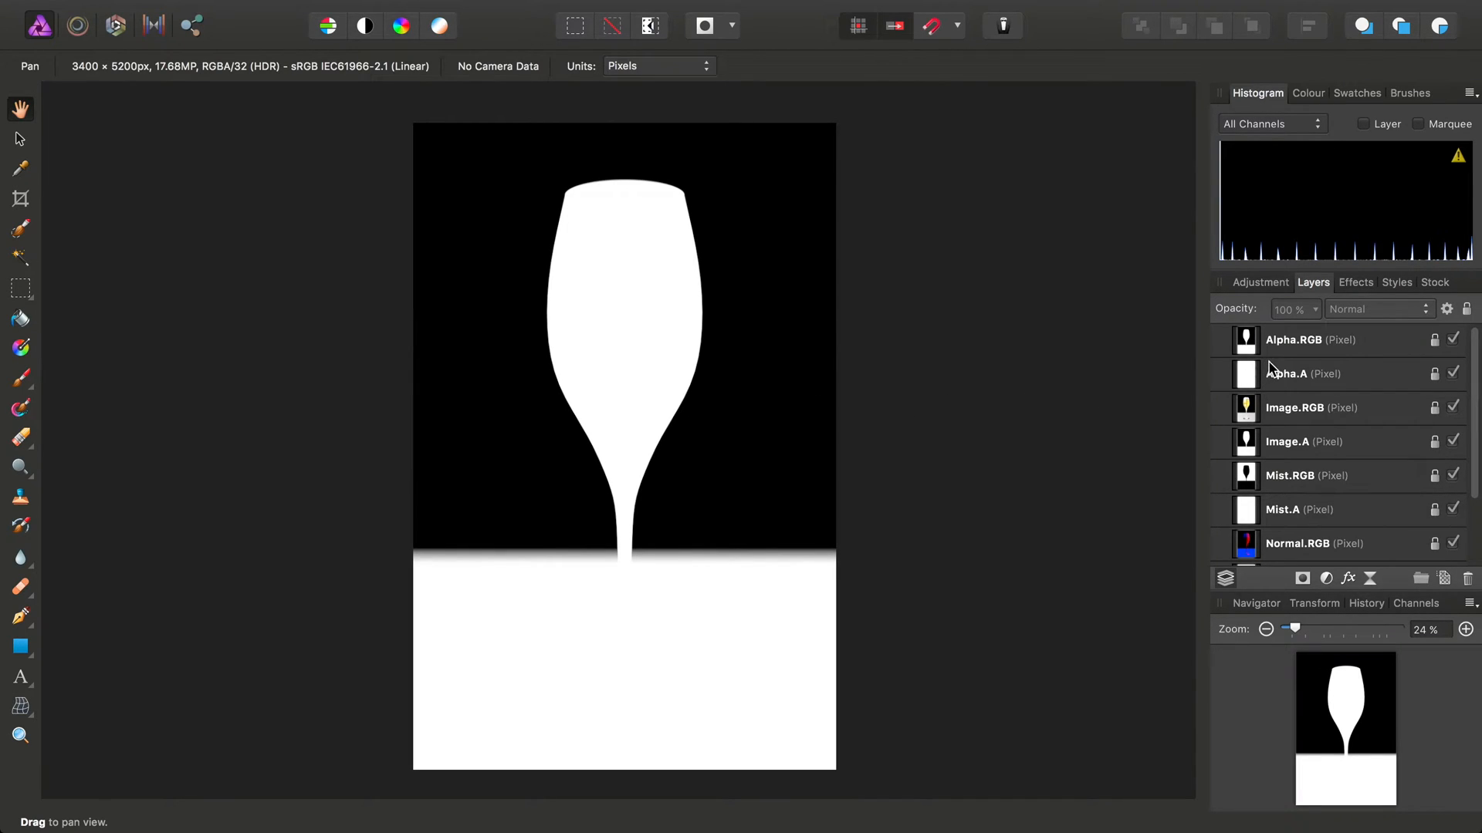
mouse_move(1277, 367)
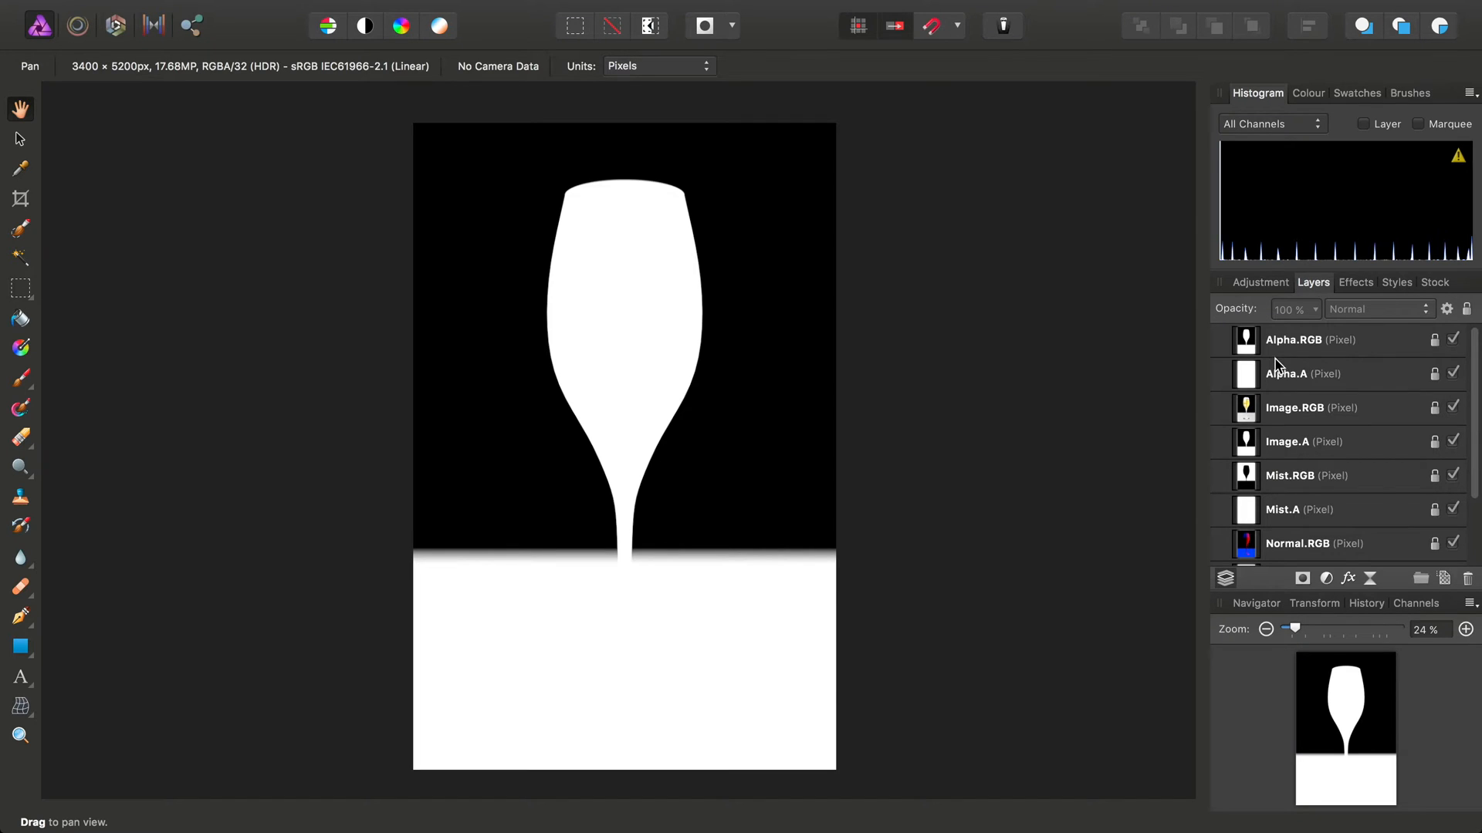
mouse_move(1358, 355)
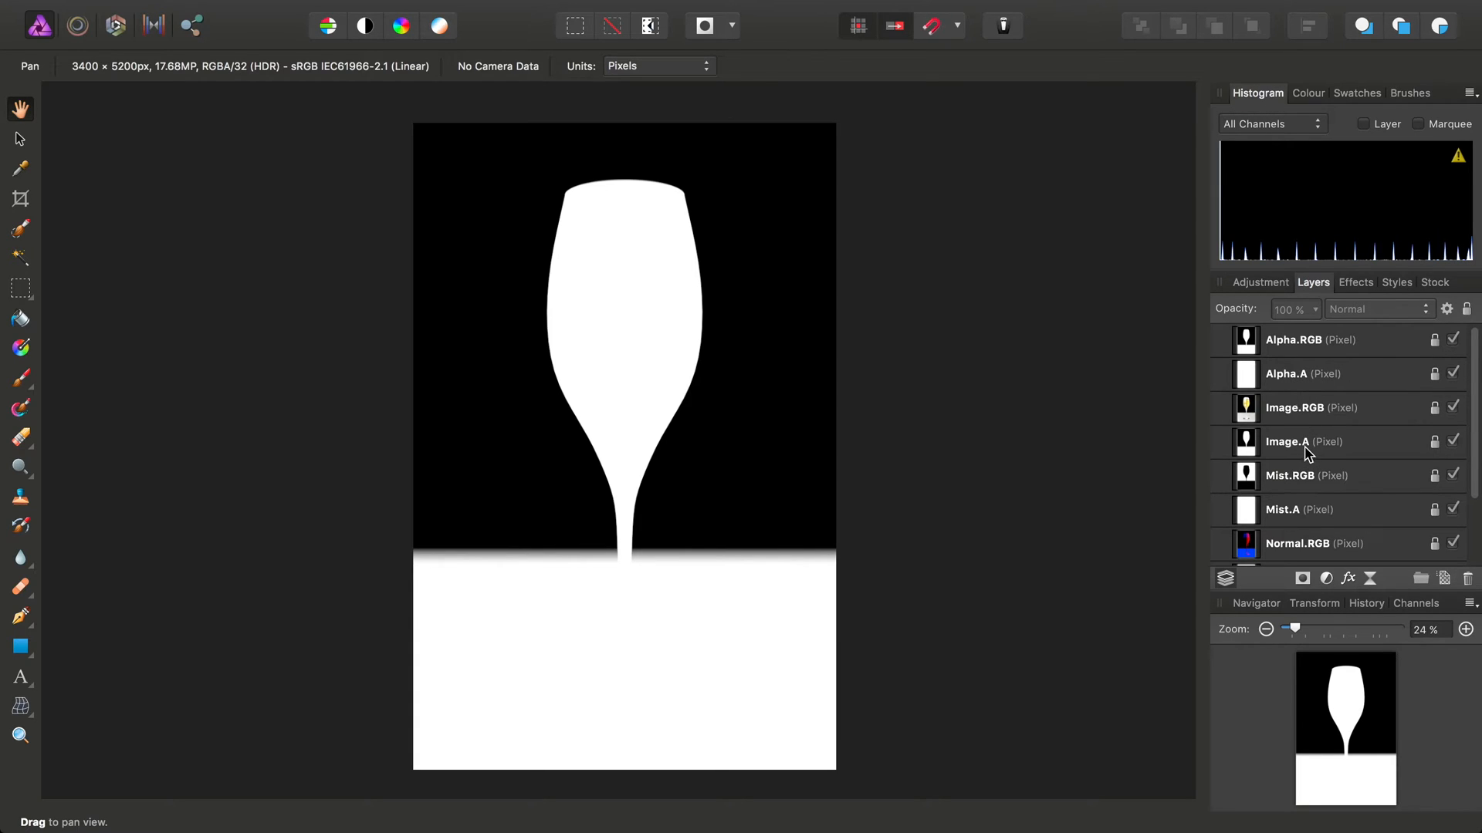
scroll(down, 3)
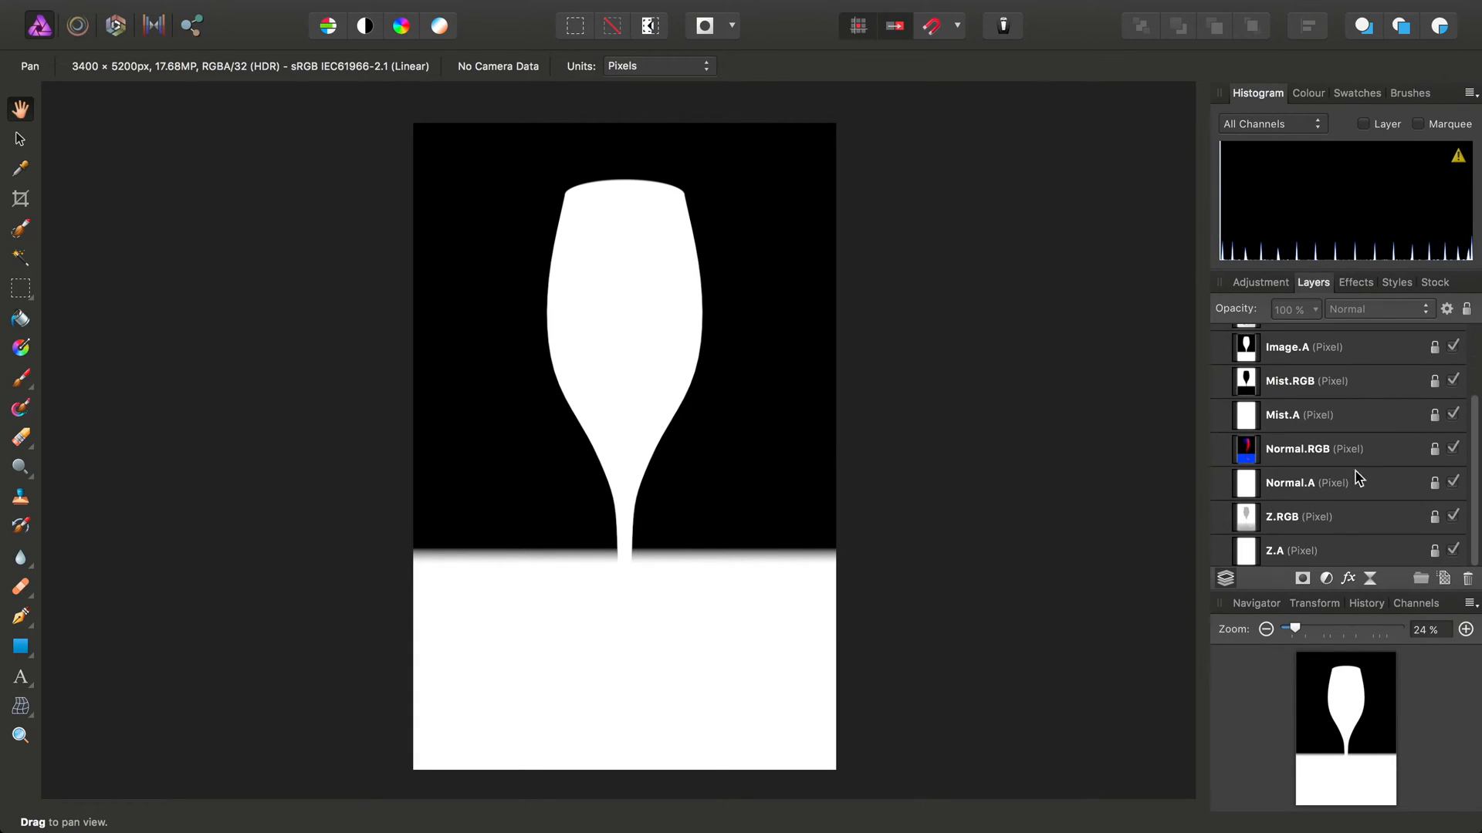
mouse_move(1296, 450)
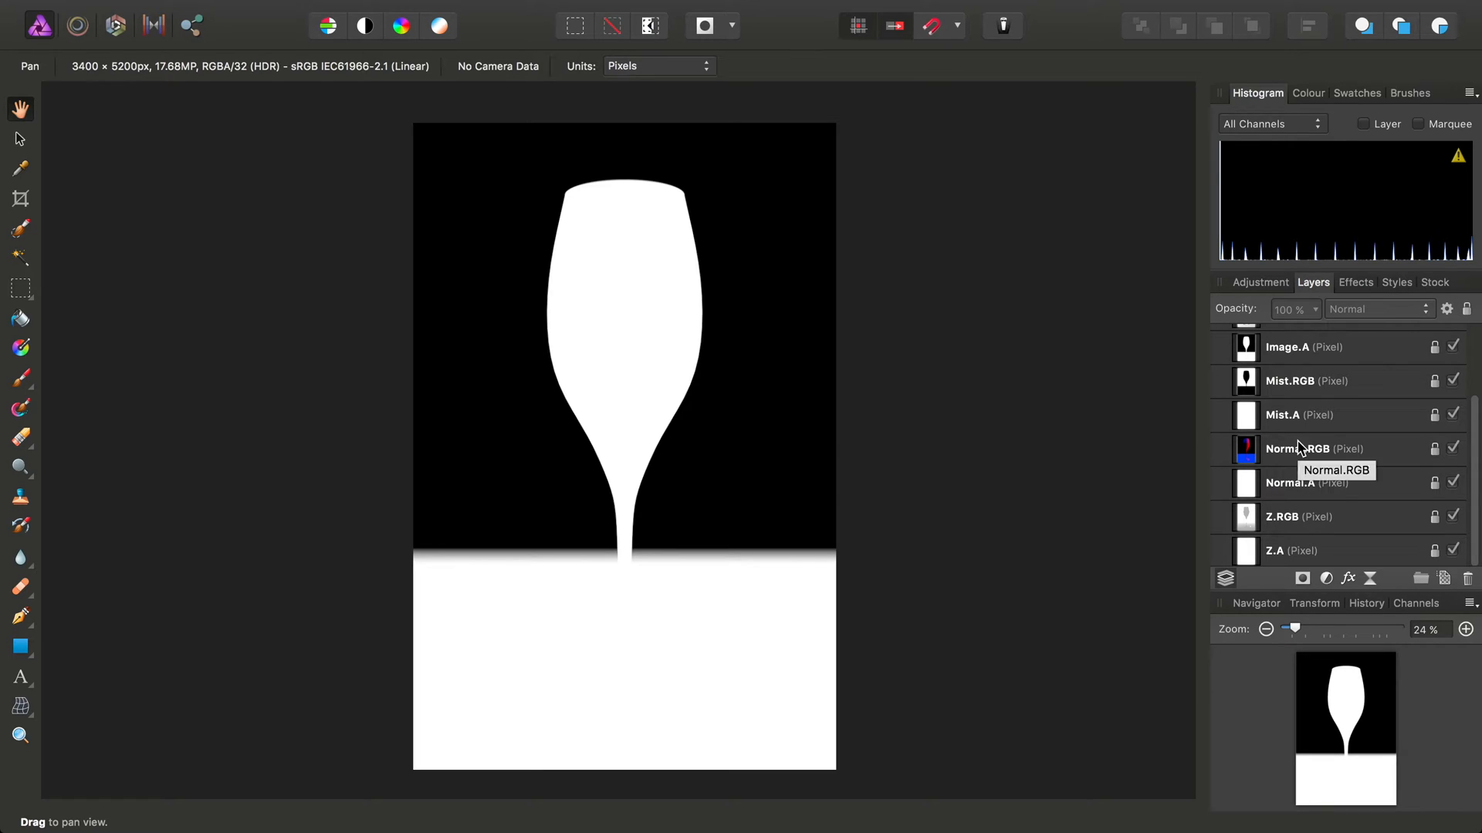
scroll(up, 3)
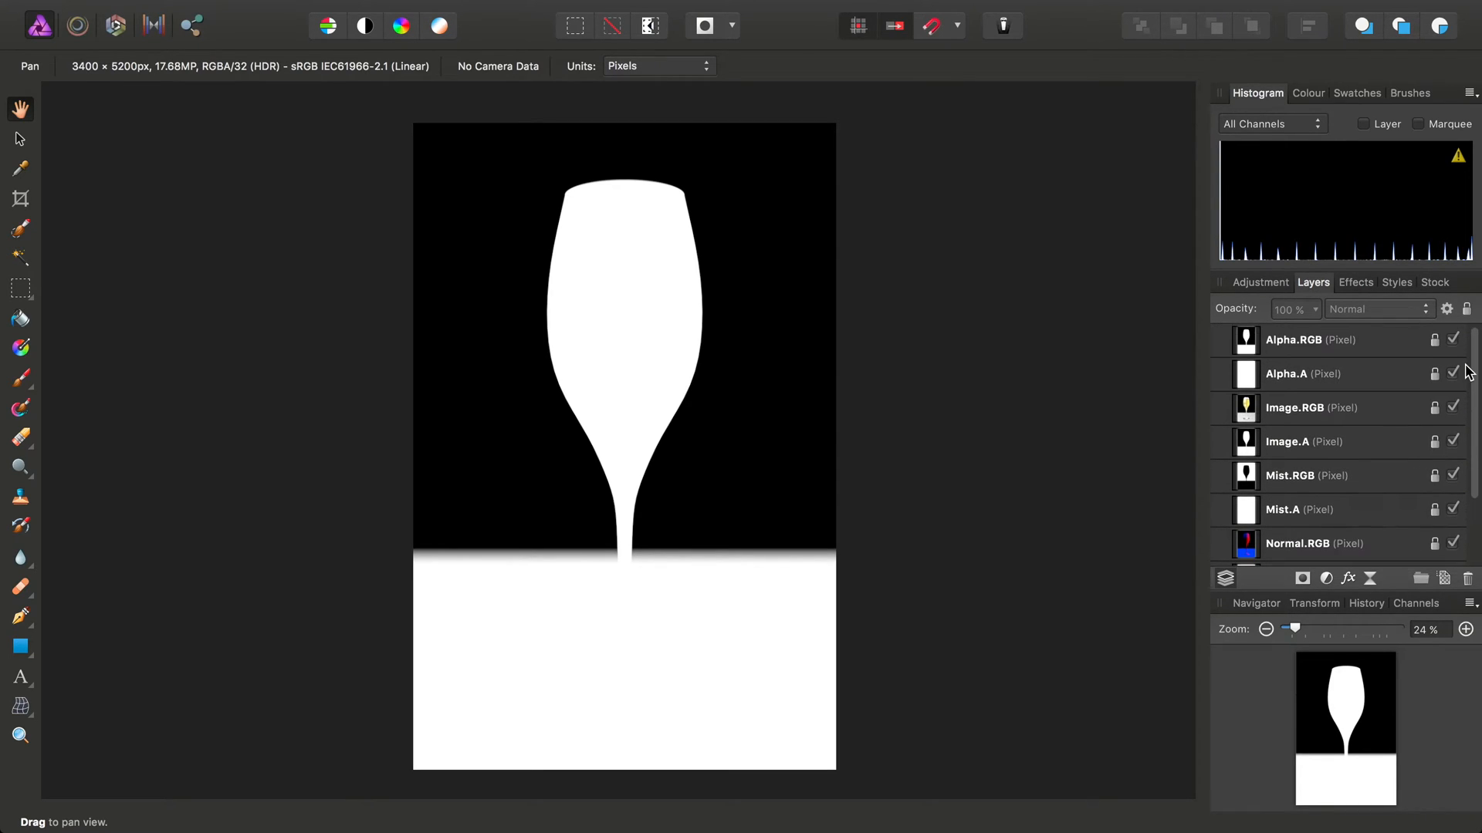
Delete the unwanted pass layers, keeping Image.RGB and Image.A, and select Image.RGB
click(1313, 340)
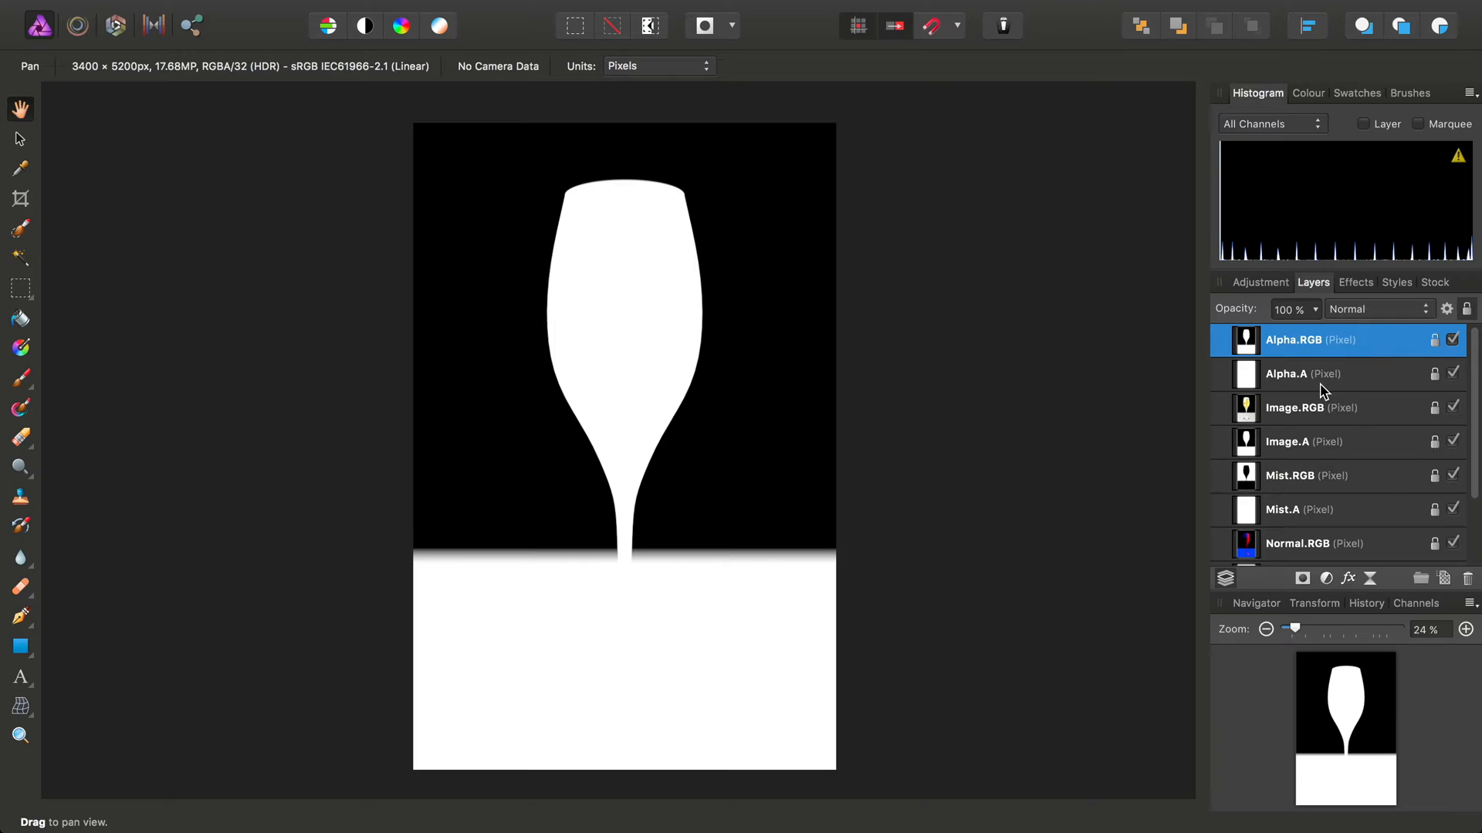
click(1304, 374)
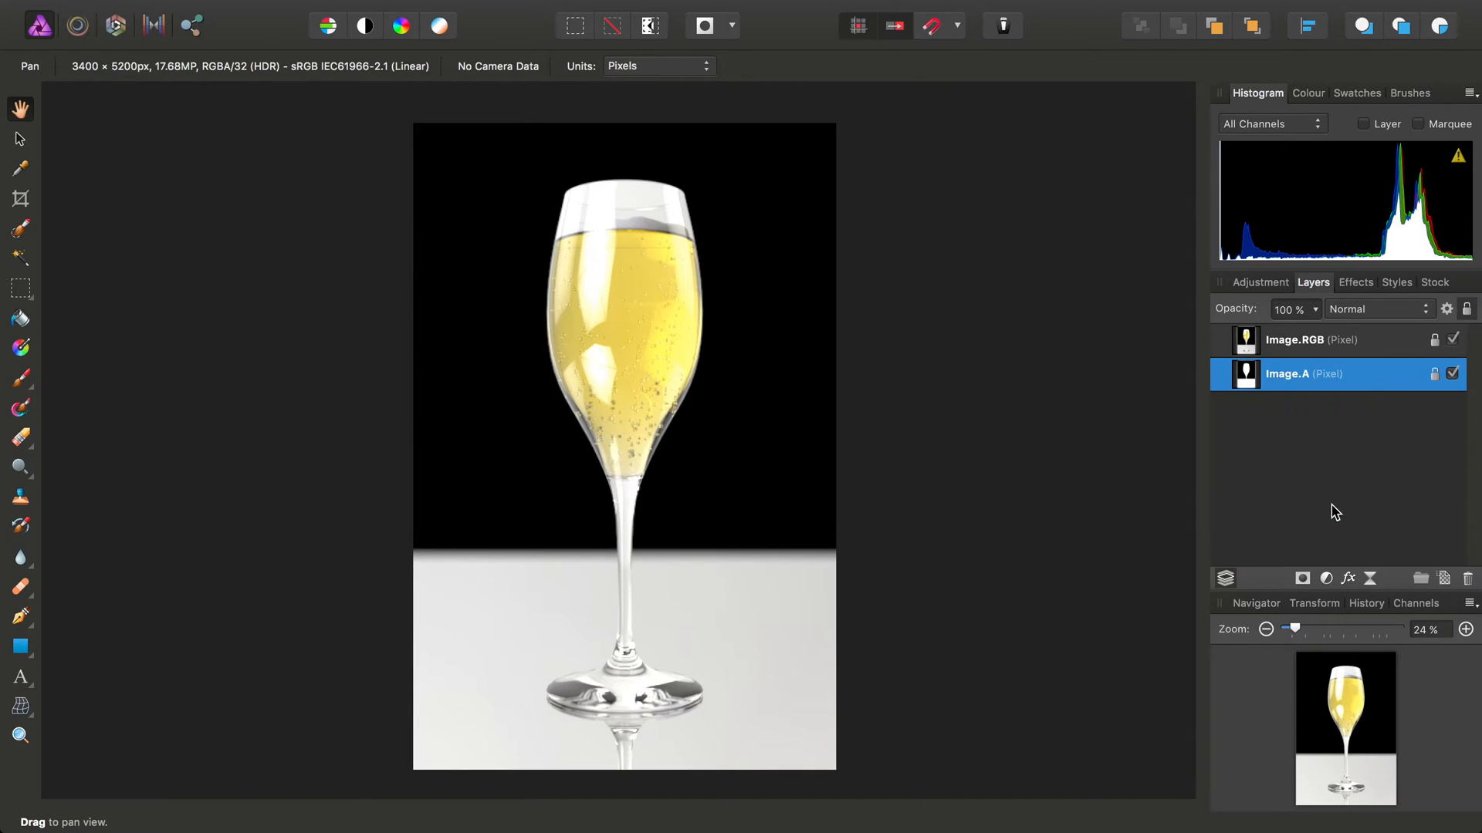
click(1295, 339)
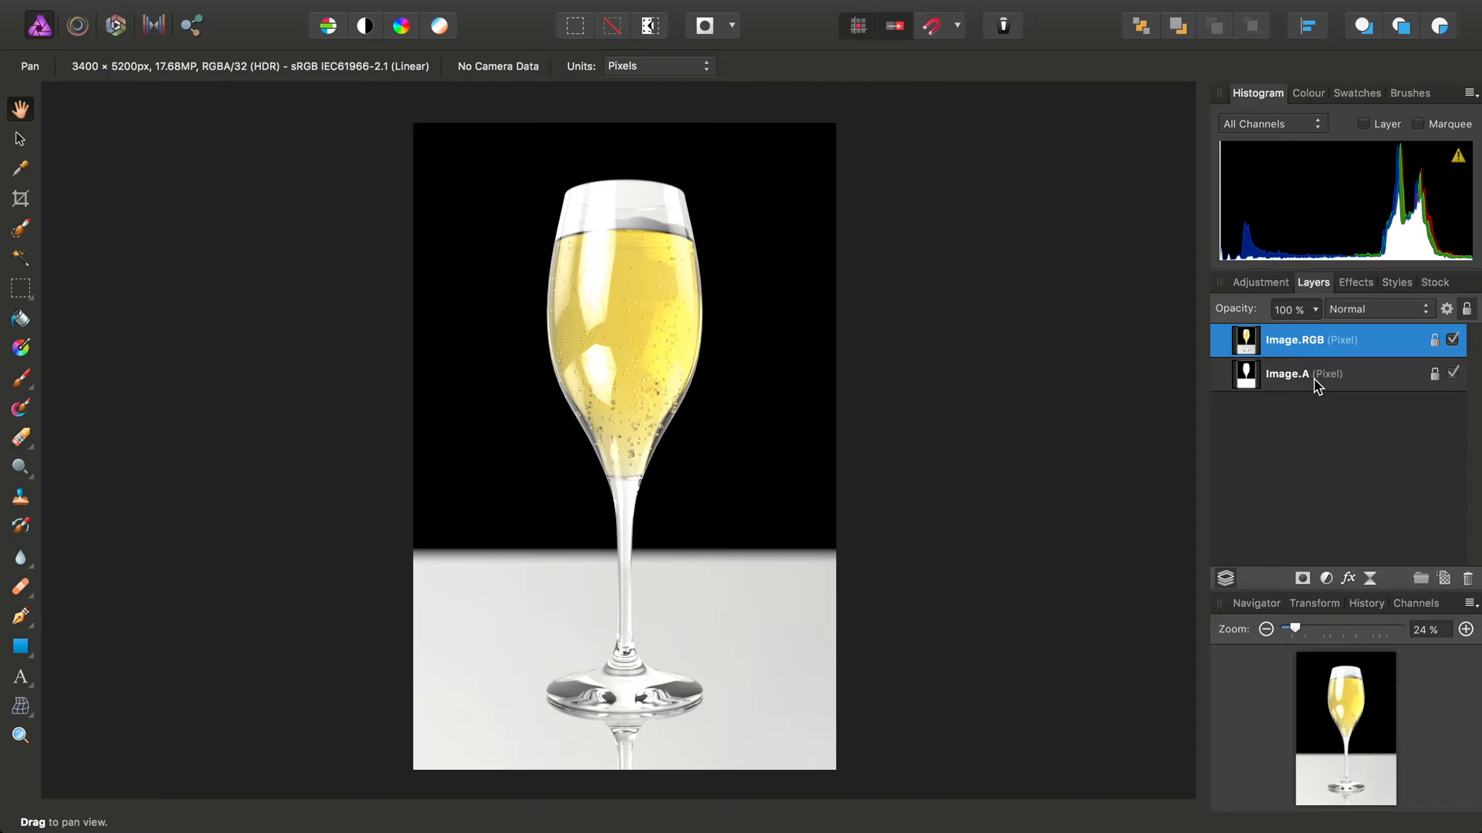
mouse_move(974, 364)
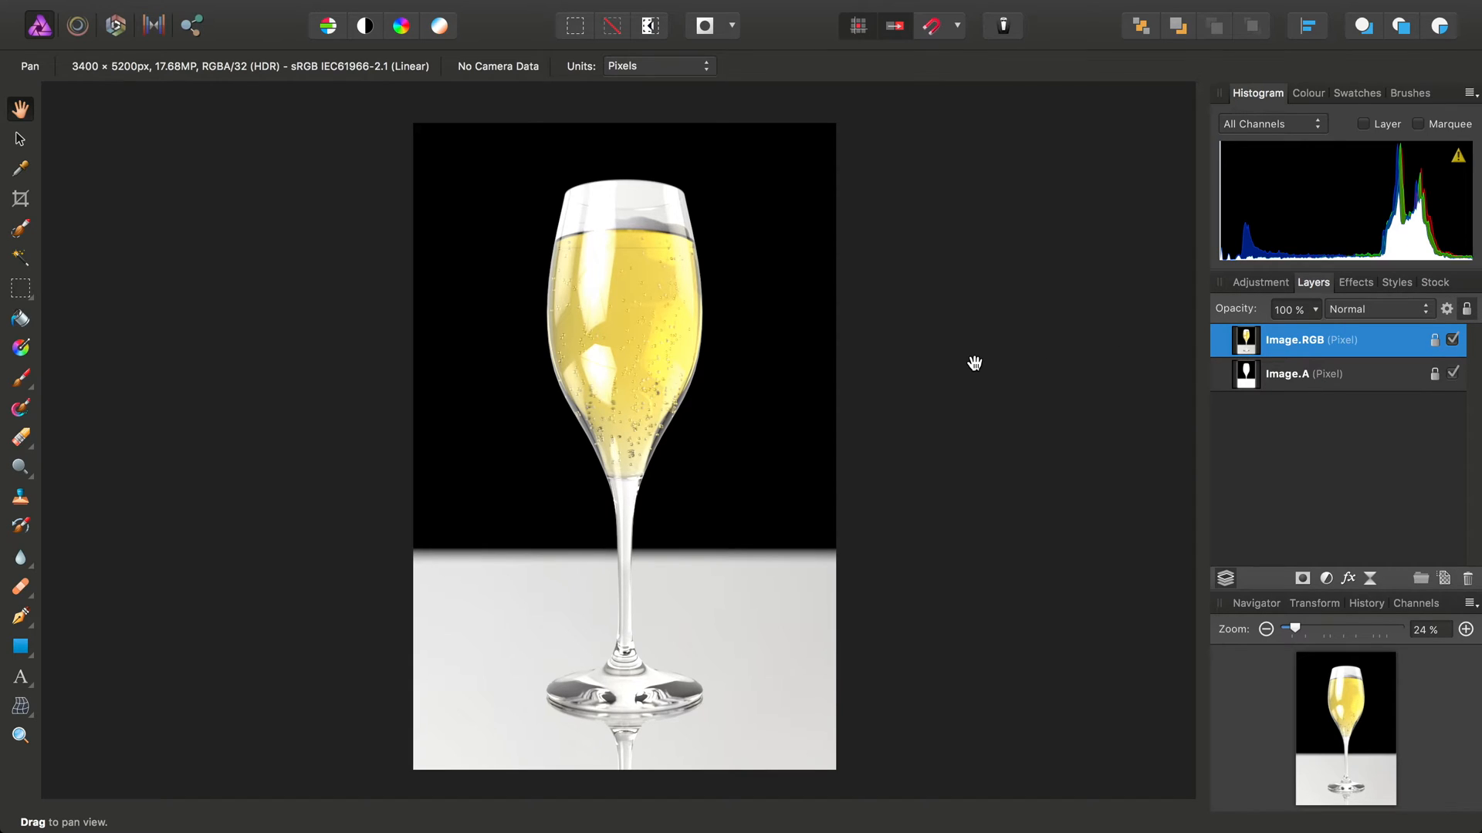
mouse_move(1062, 389)
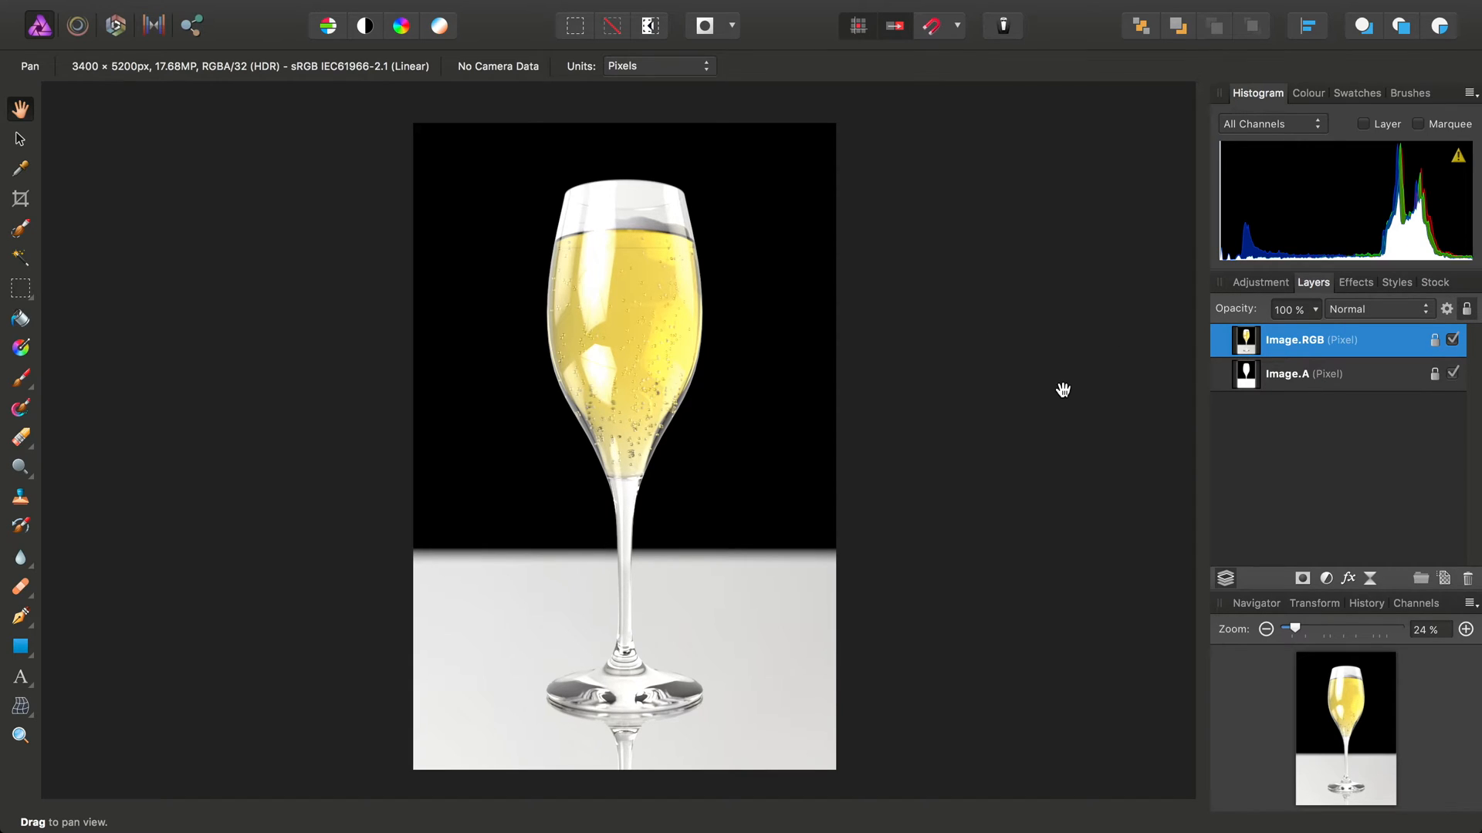
mouse_move(1253, 386)
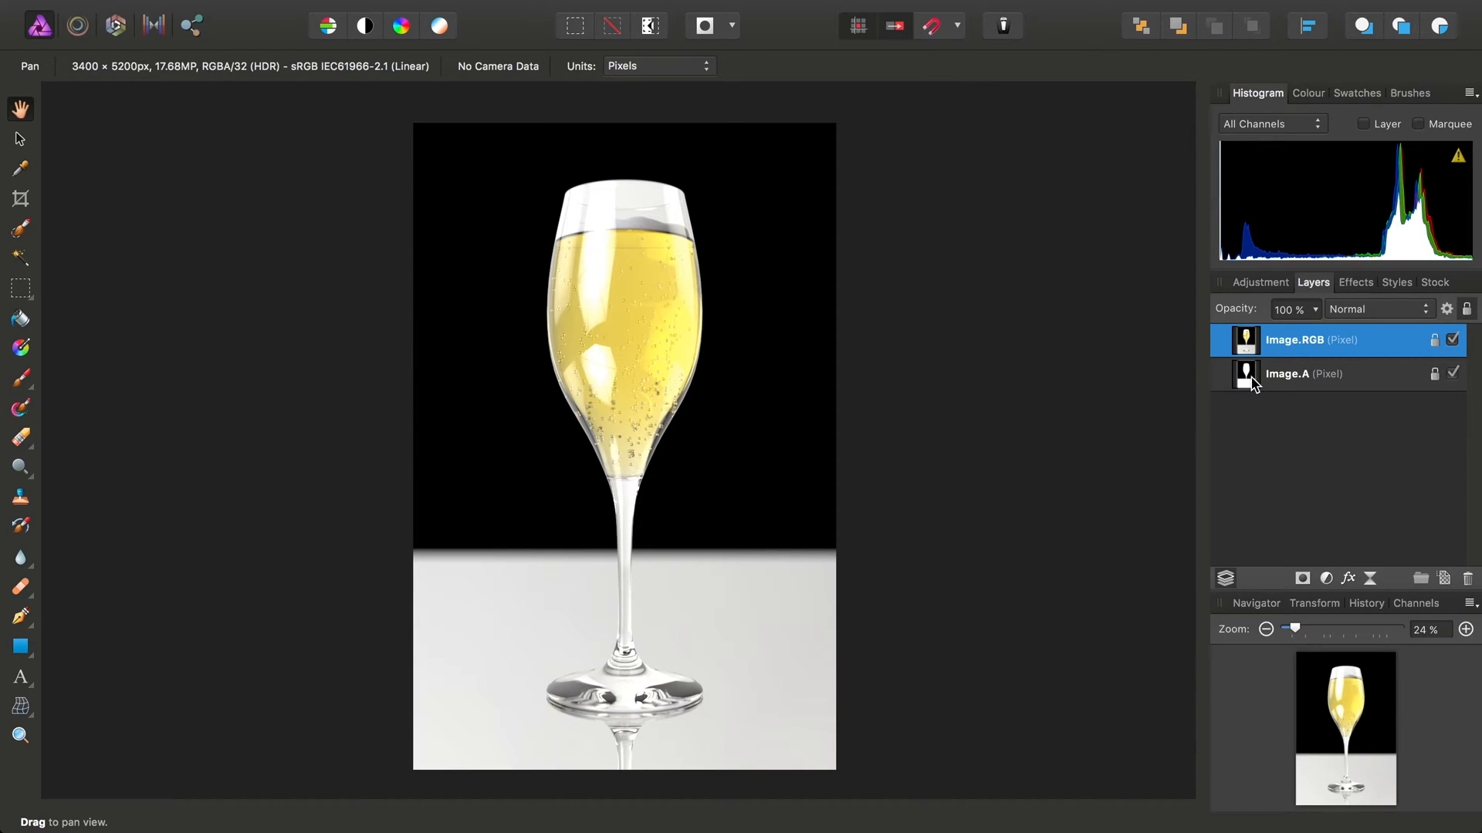
click(1304, 374)
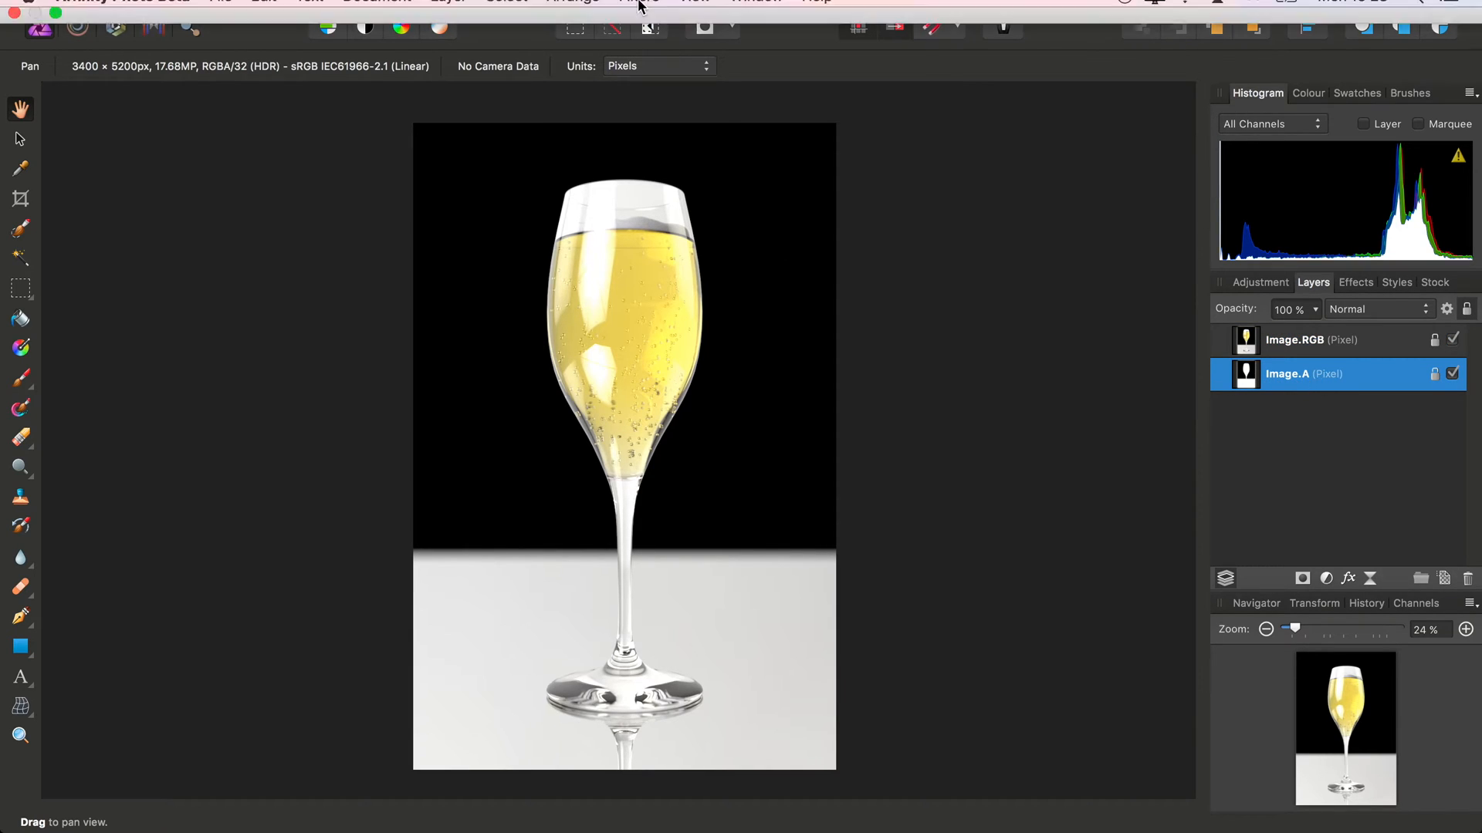
click(448, 11)
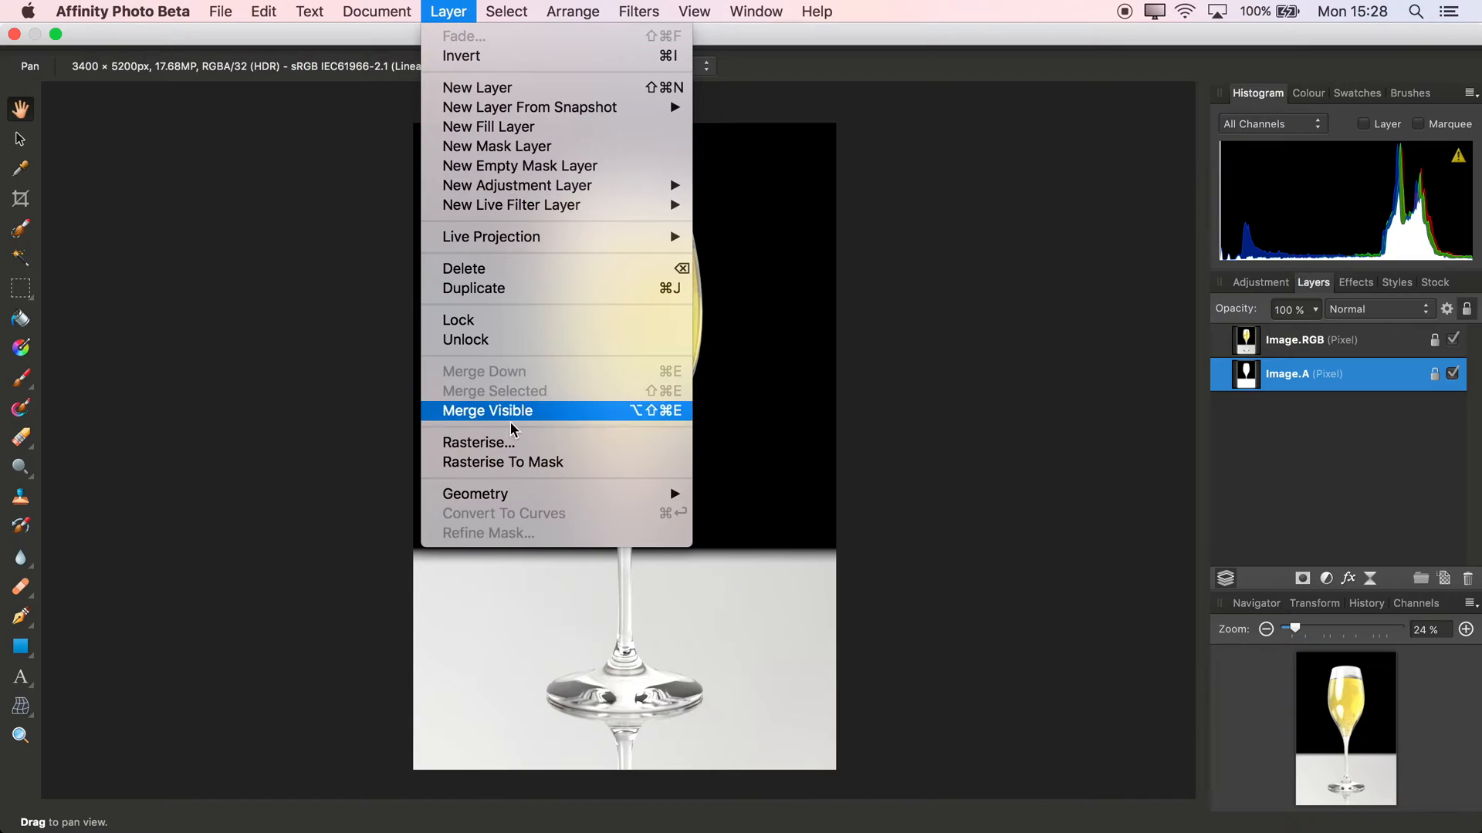
mouse_move(503, 462)
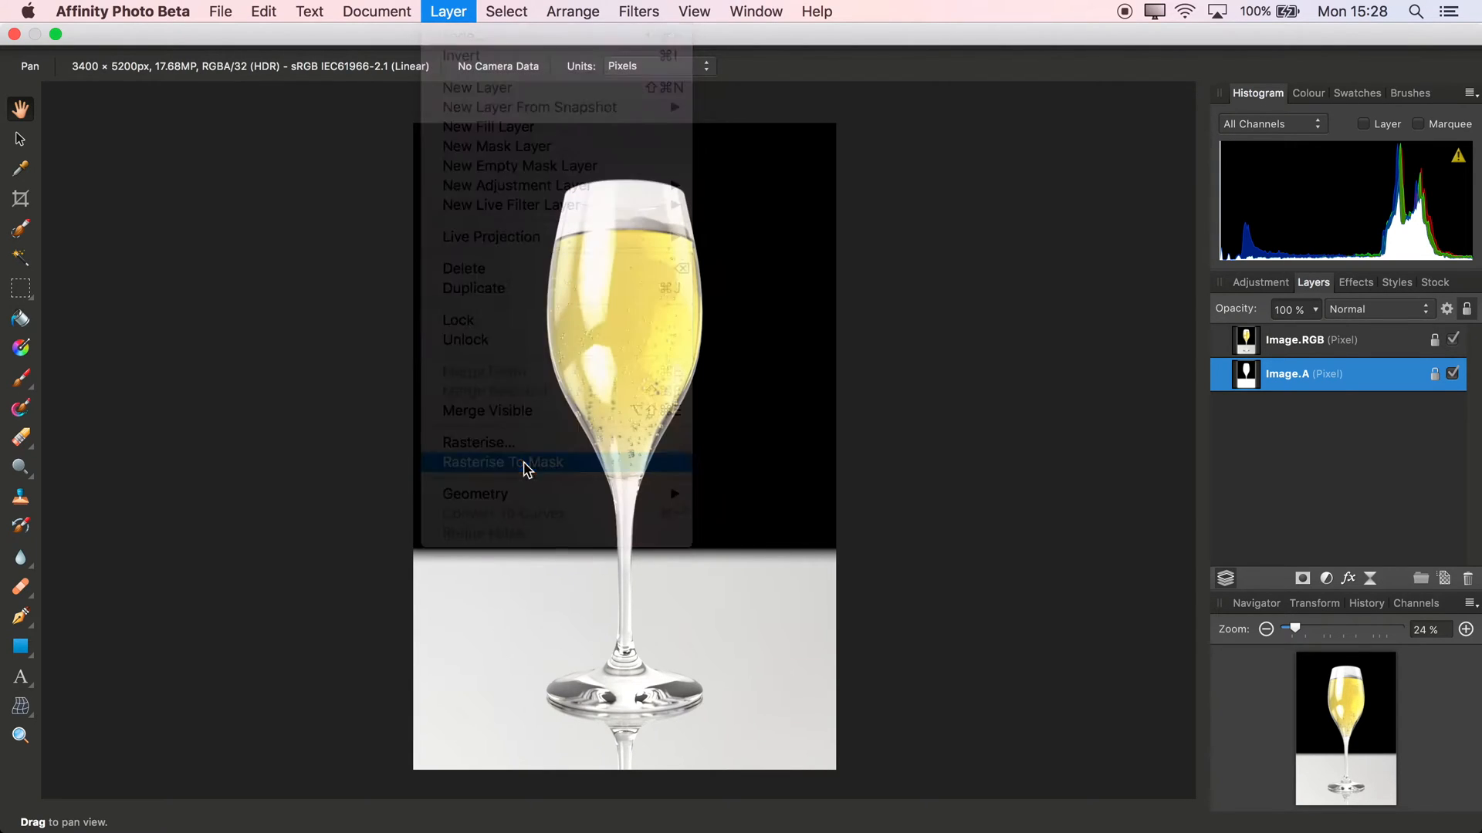
click(503, 461)
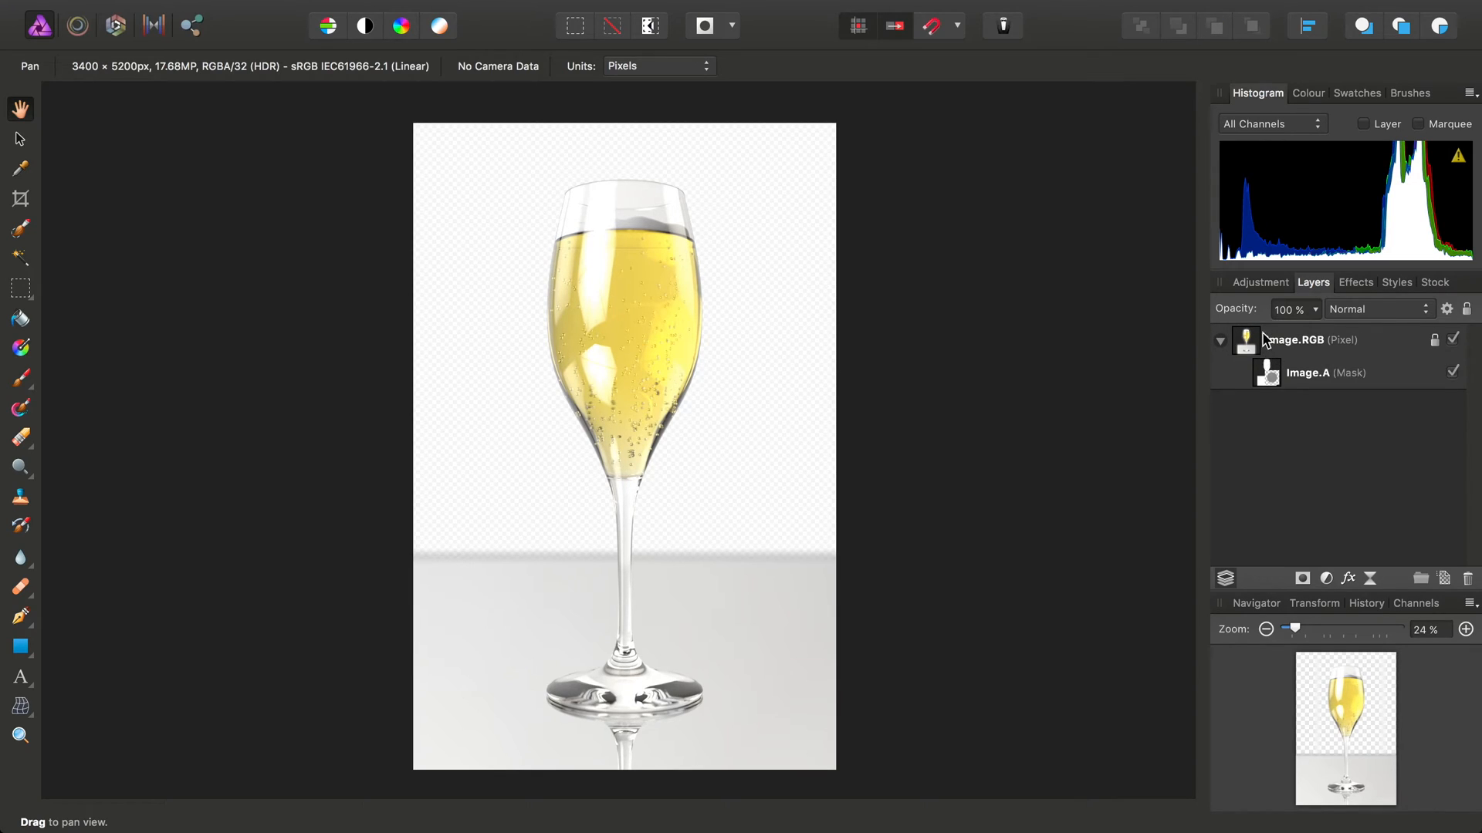
mouse_move(1268, 372)
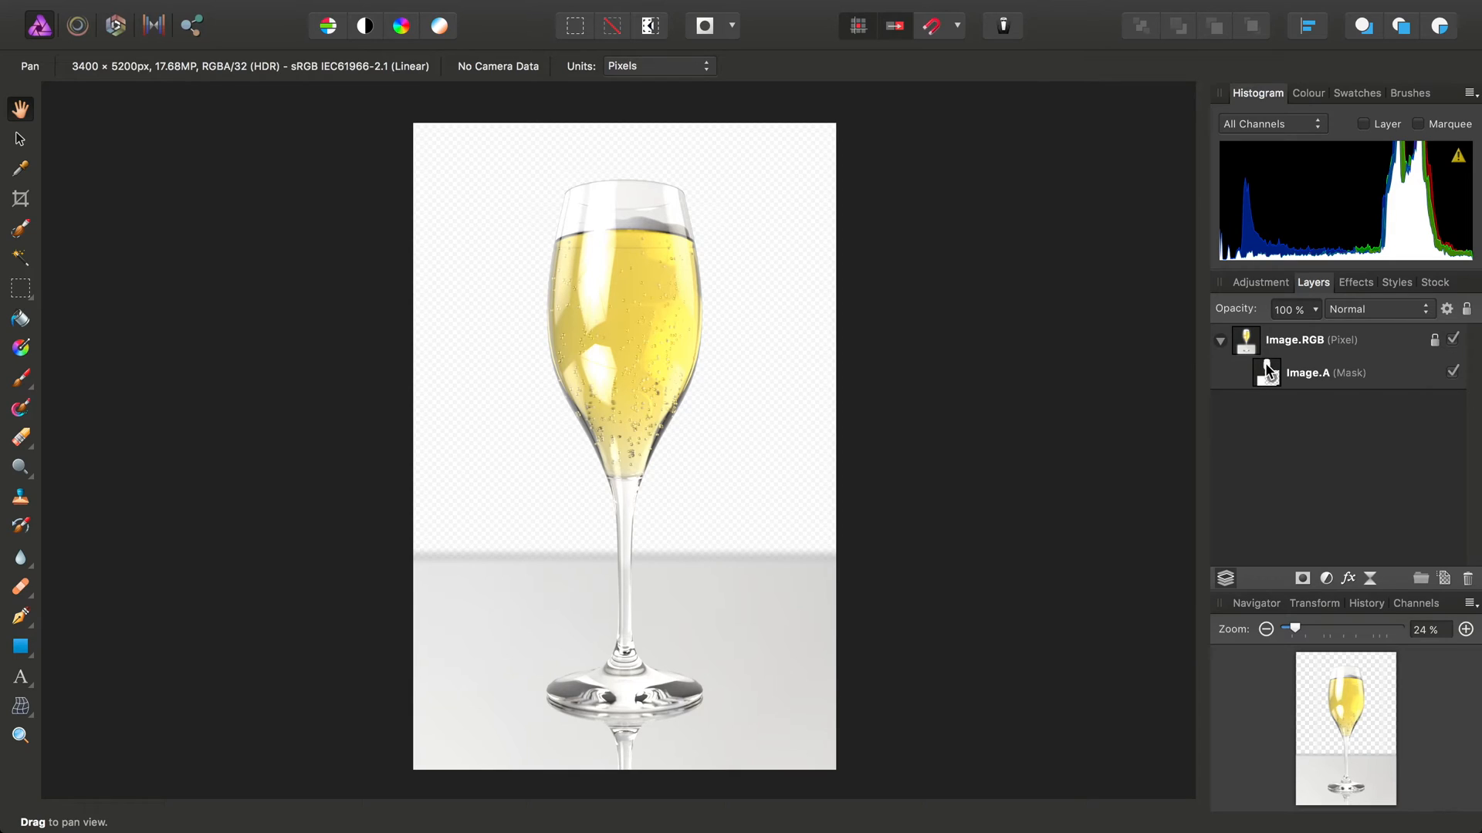
mouse_move(1270, 378)
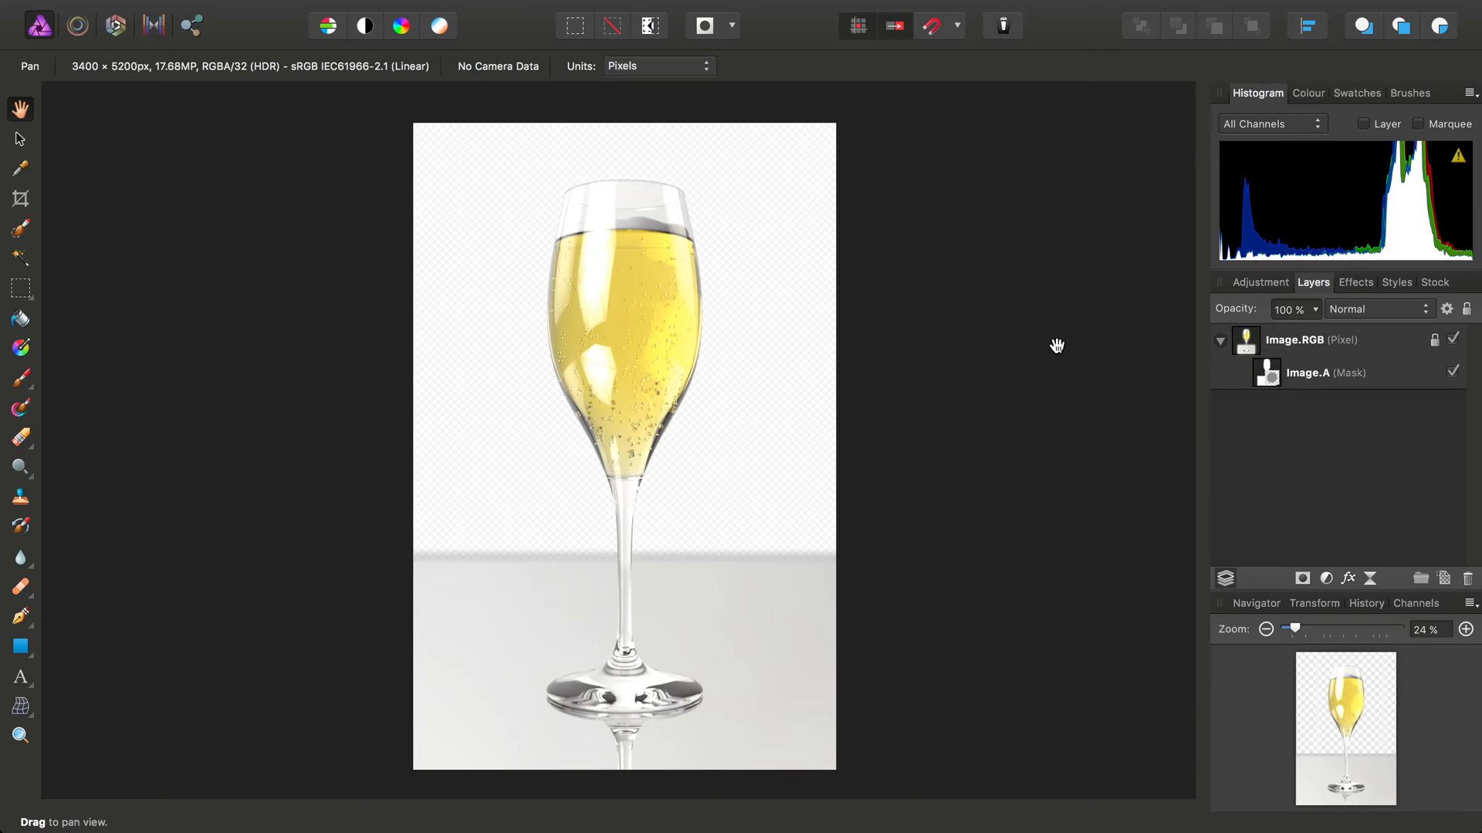
mouse_move(1085, 338)
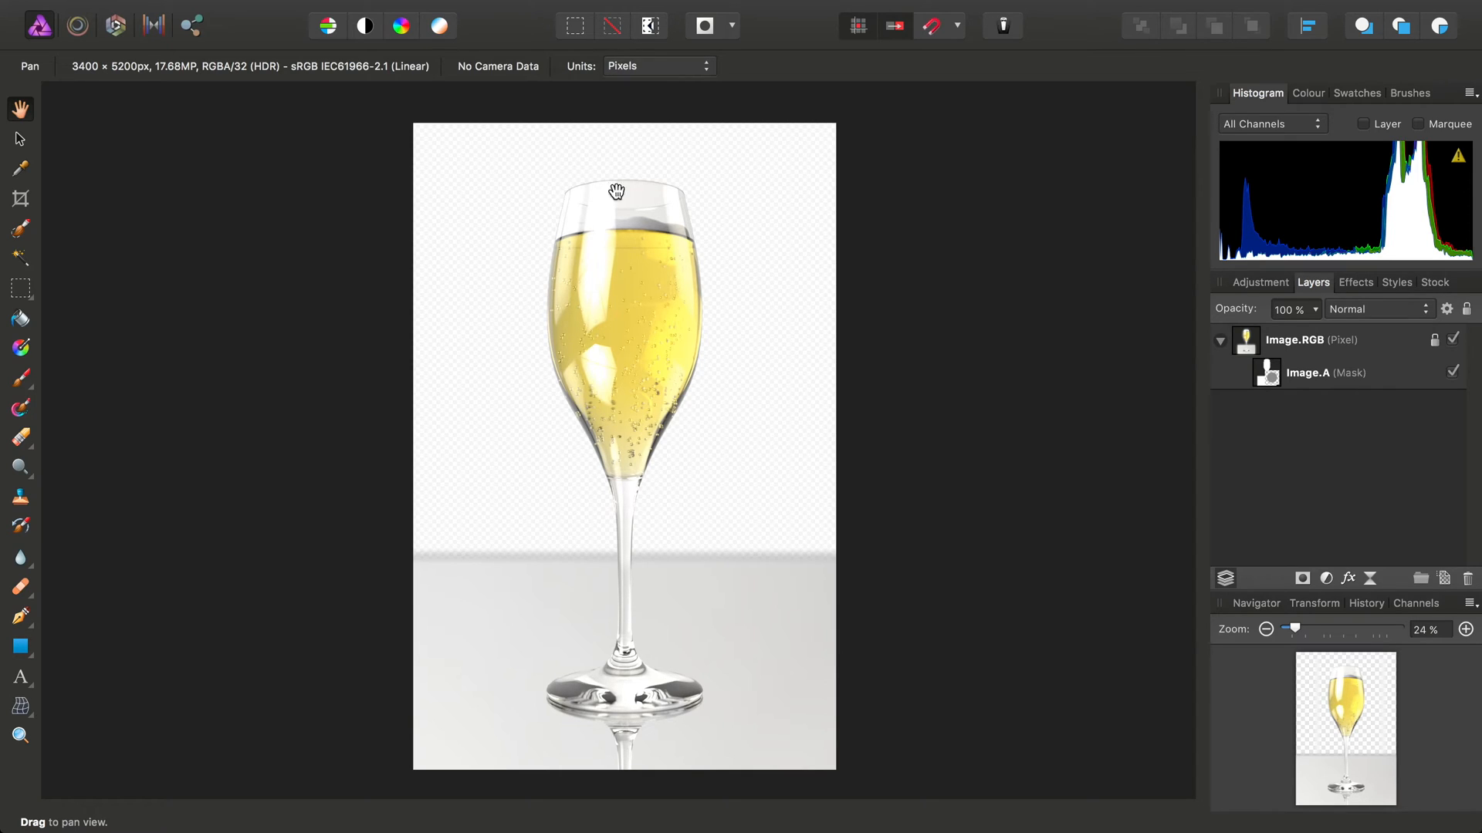
Enable 'Associate OpenEXR alpha channels' in the Colour preferences
click(123, 11)
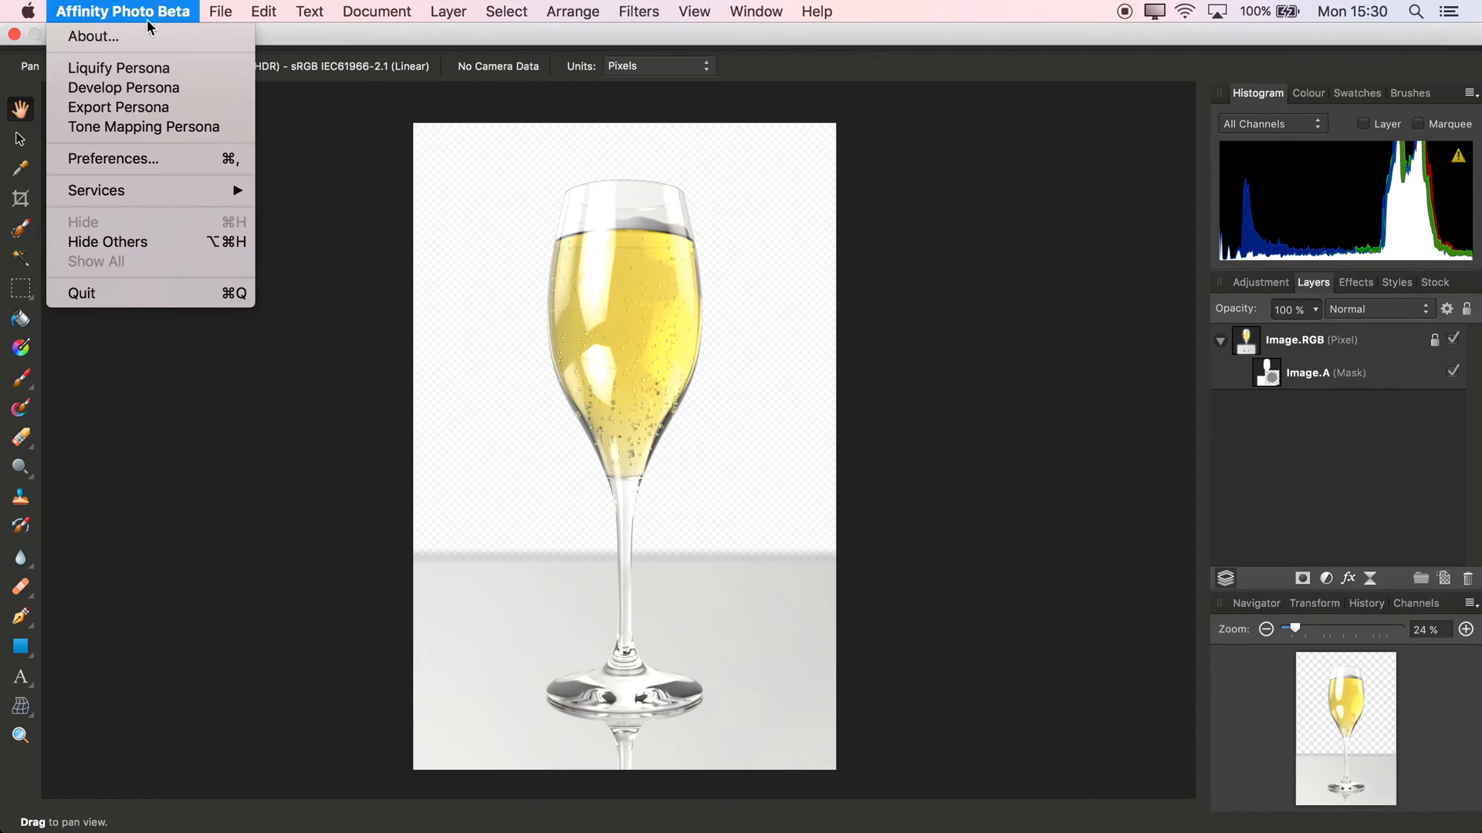
click(113, 158)
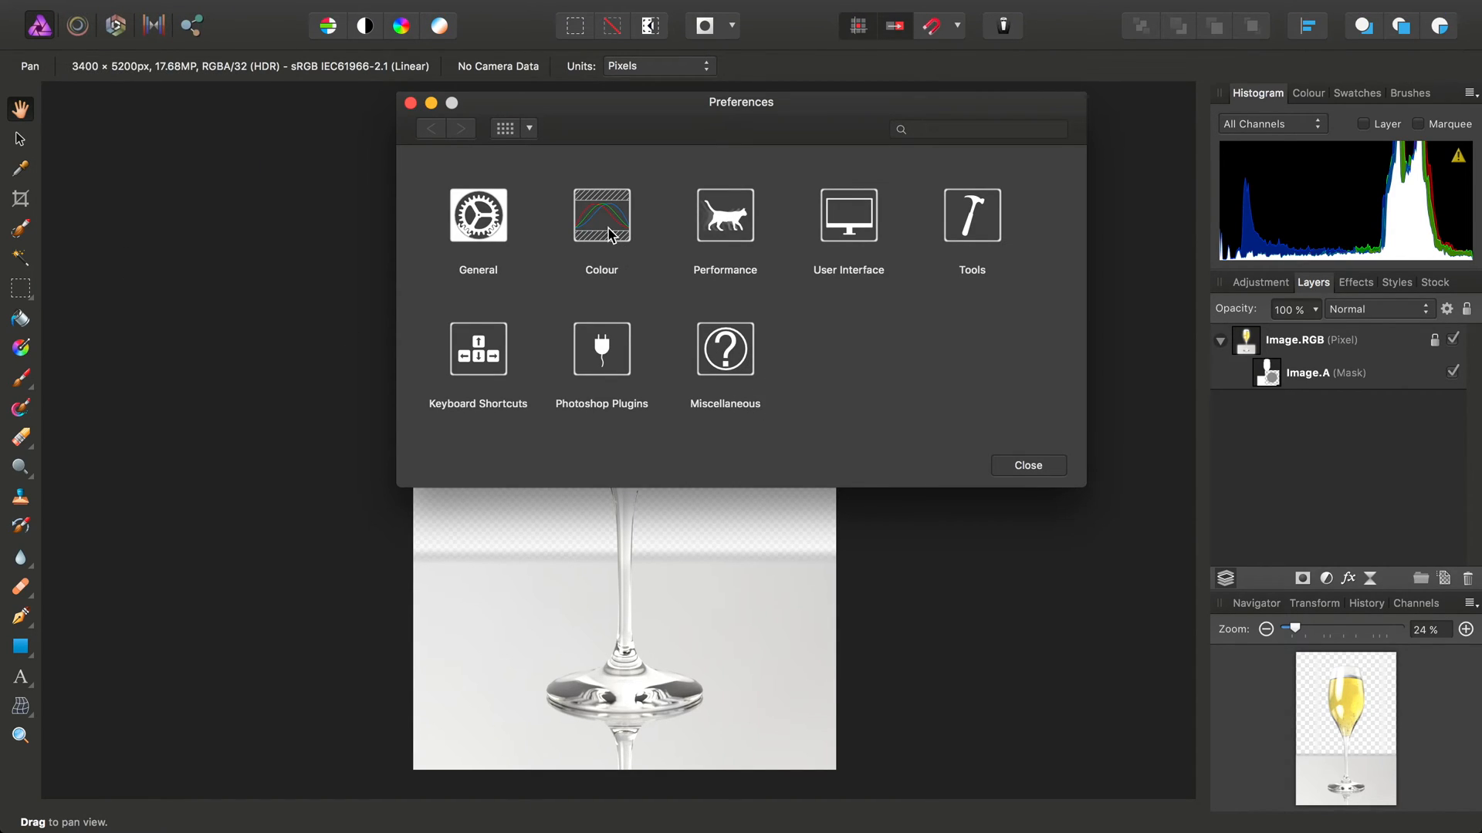
click(601, 214)
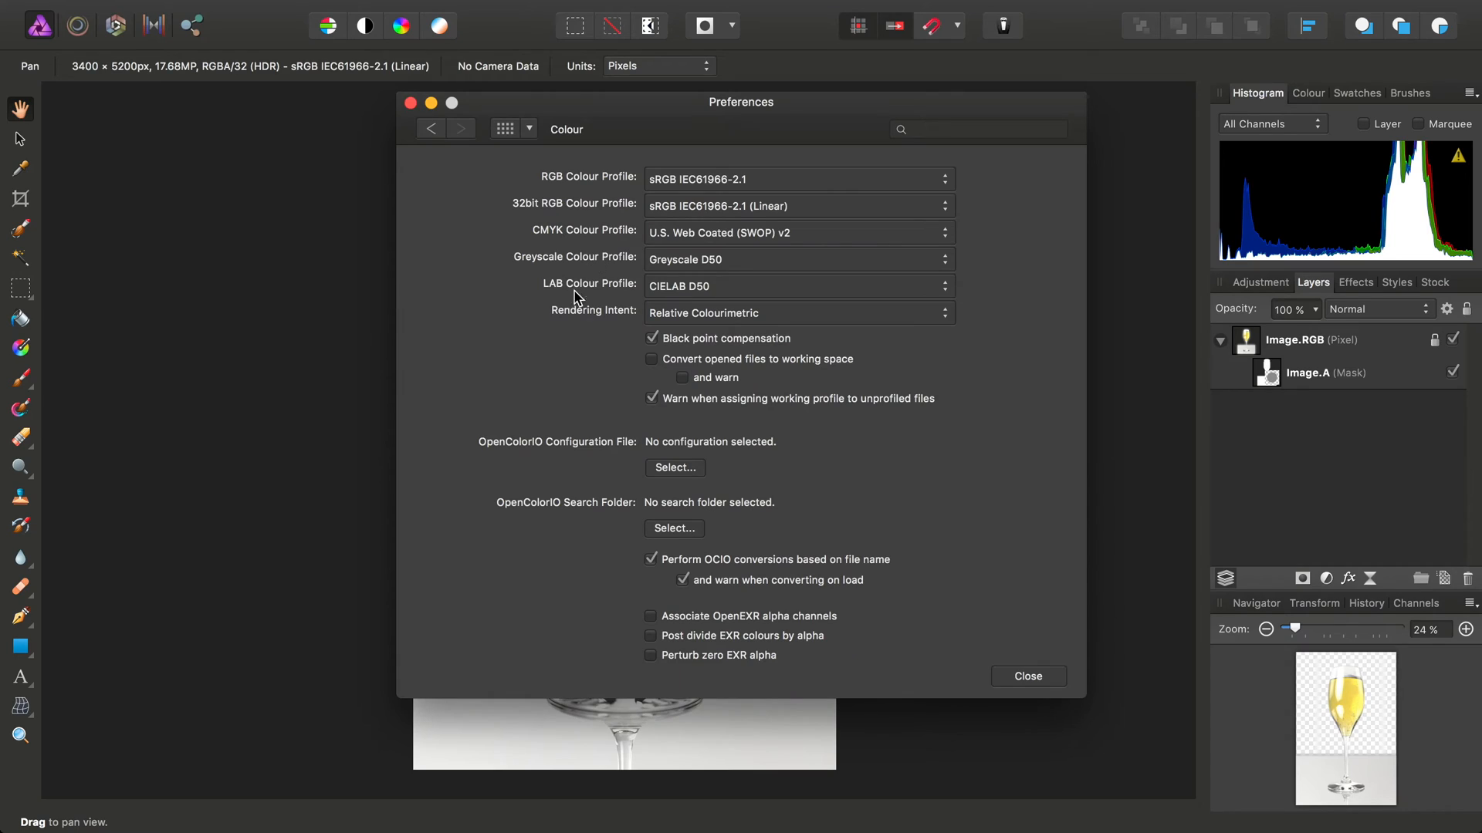
mouse_move(743, 651)
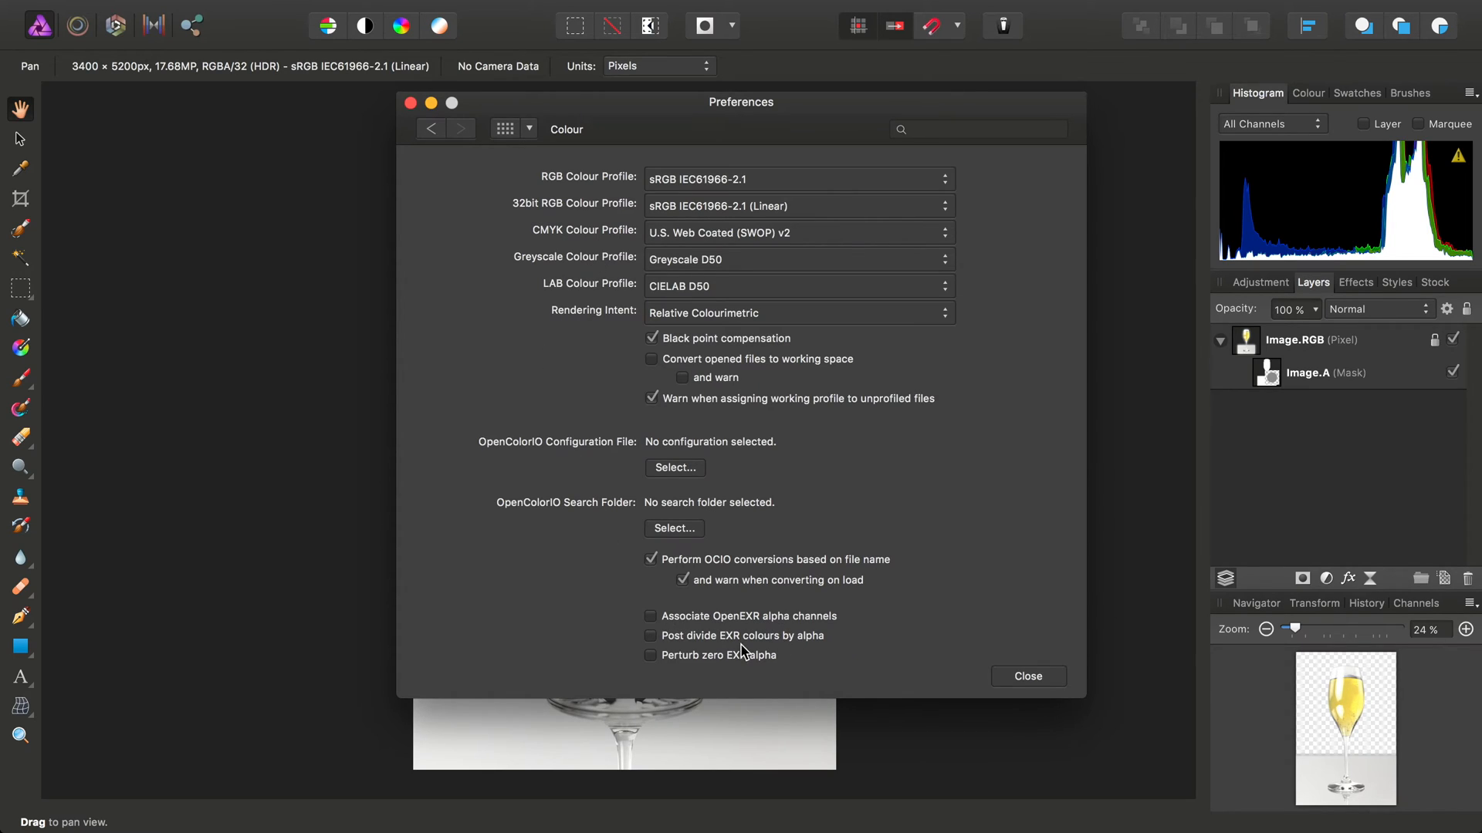
mouse_move(709, 625)
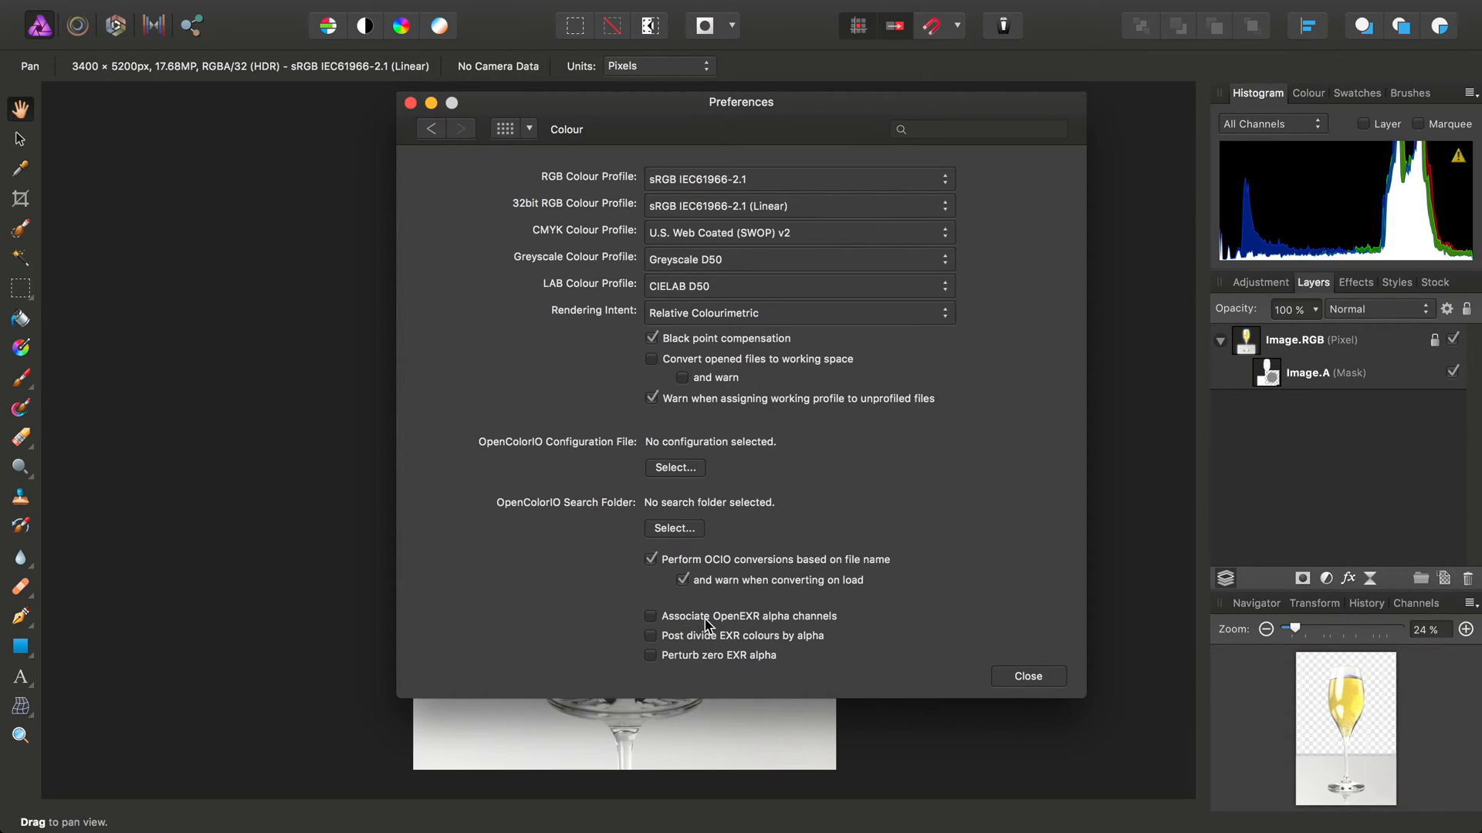
click(650, 616)
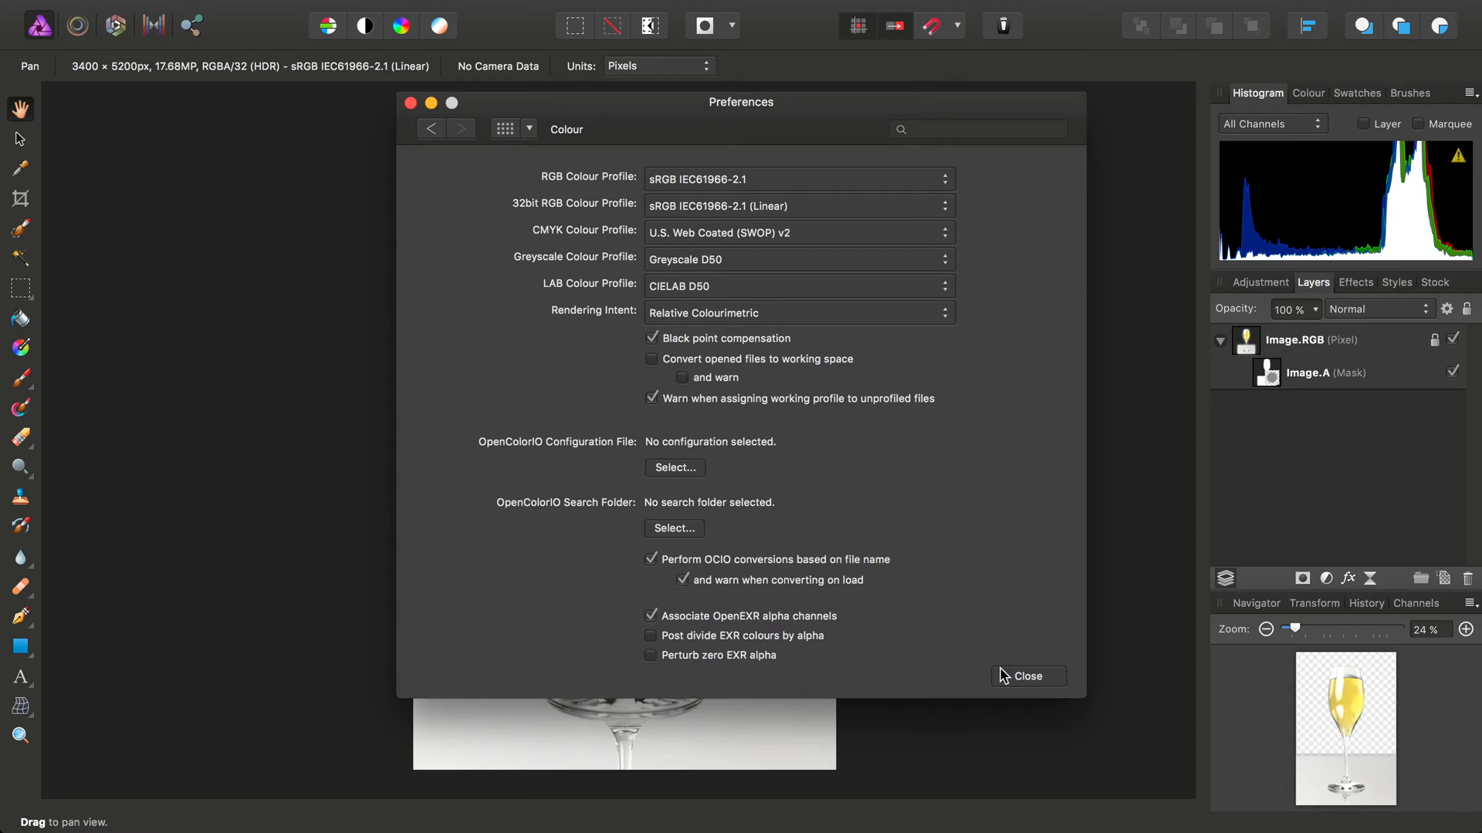
click(1030, 676)
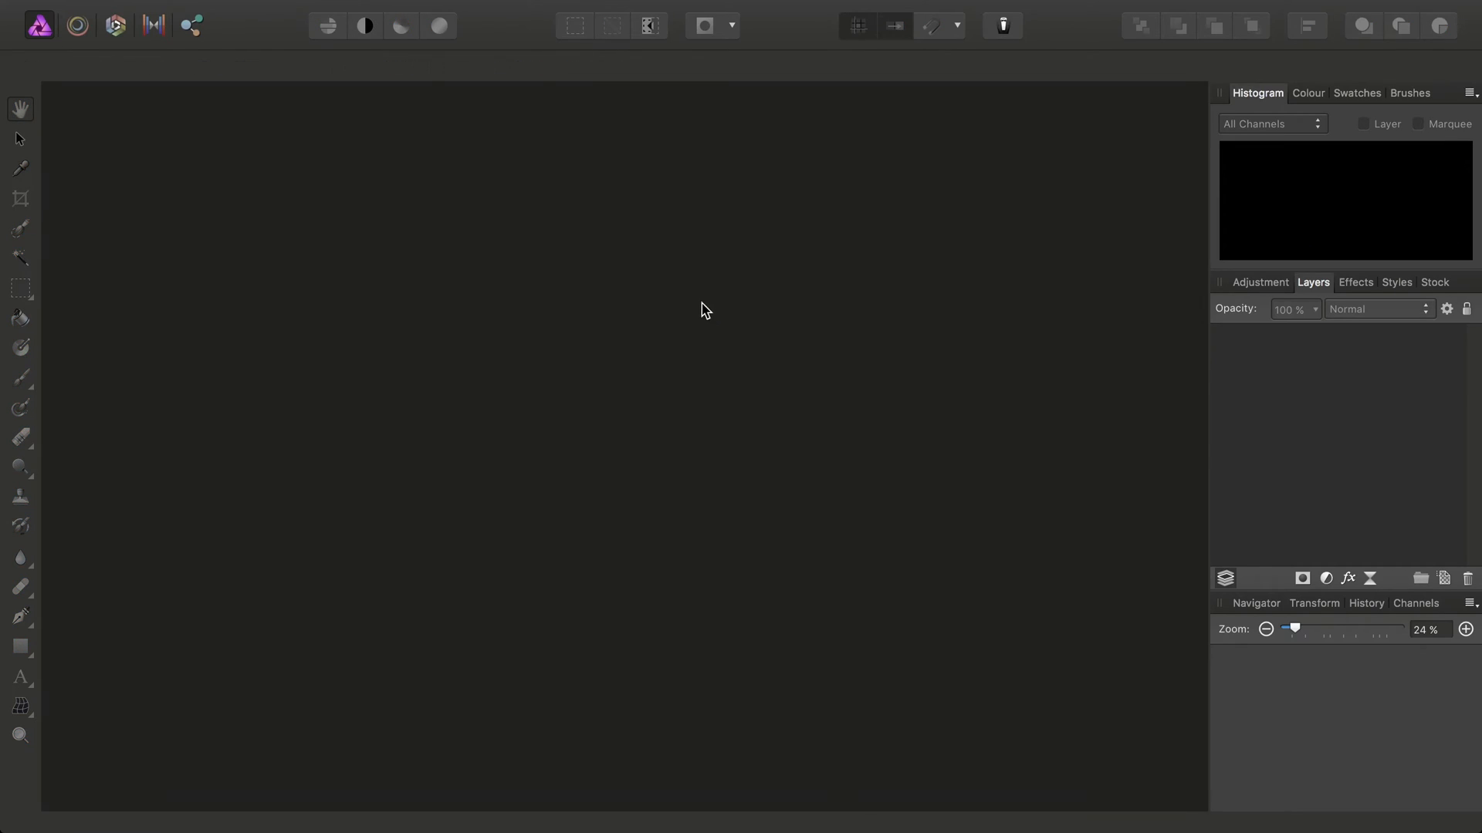
Reopen Glass.exr and keep only its Image.RGBA layer on a transparent background
click(220, 11)
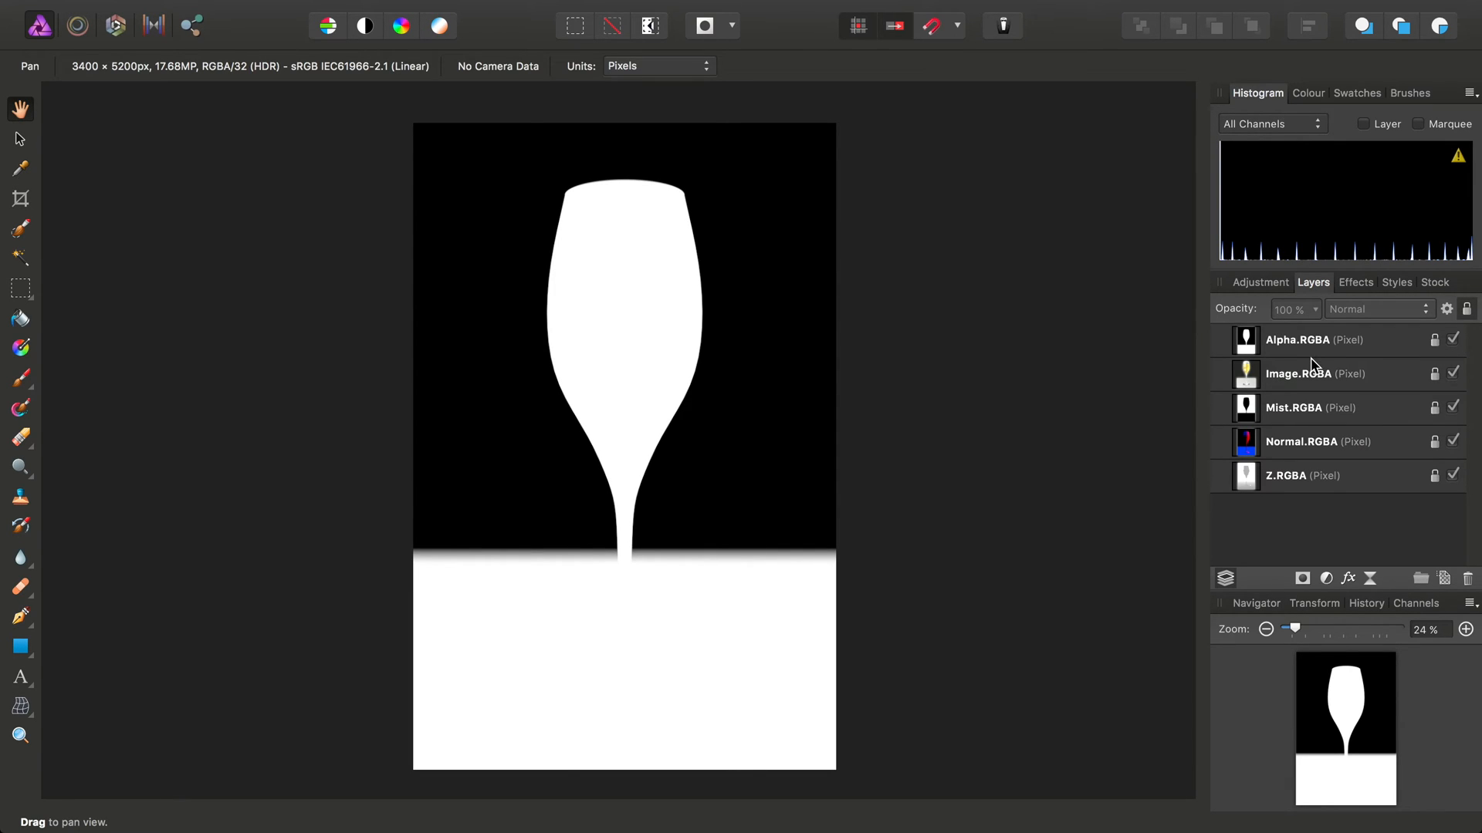
click(1304, 475)
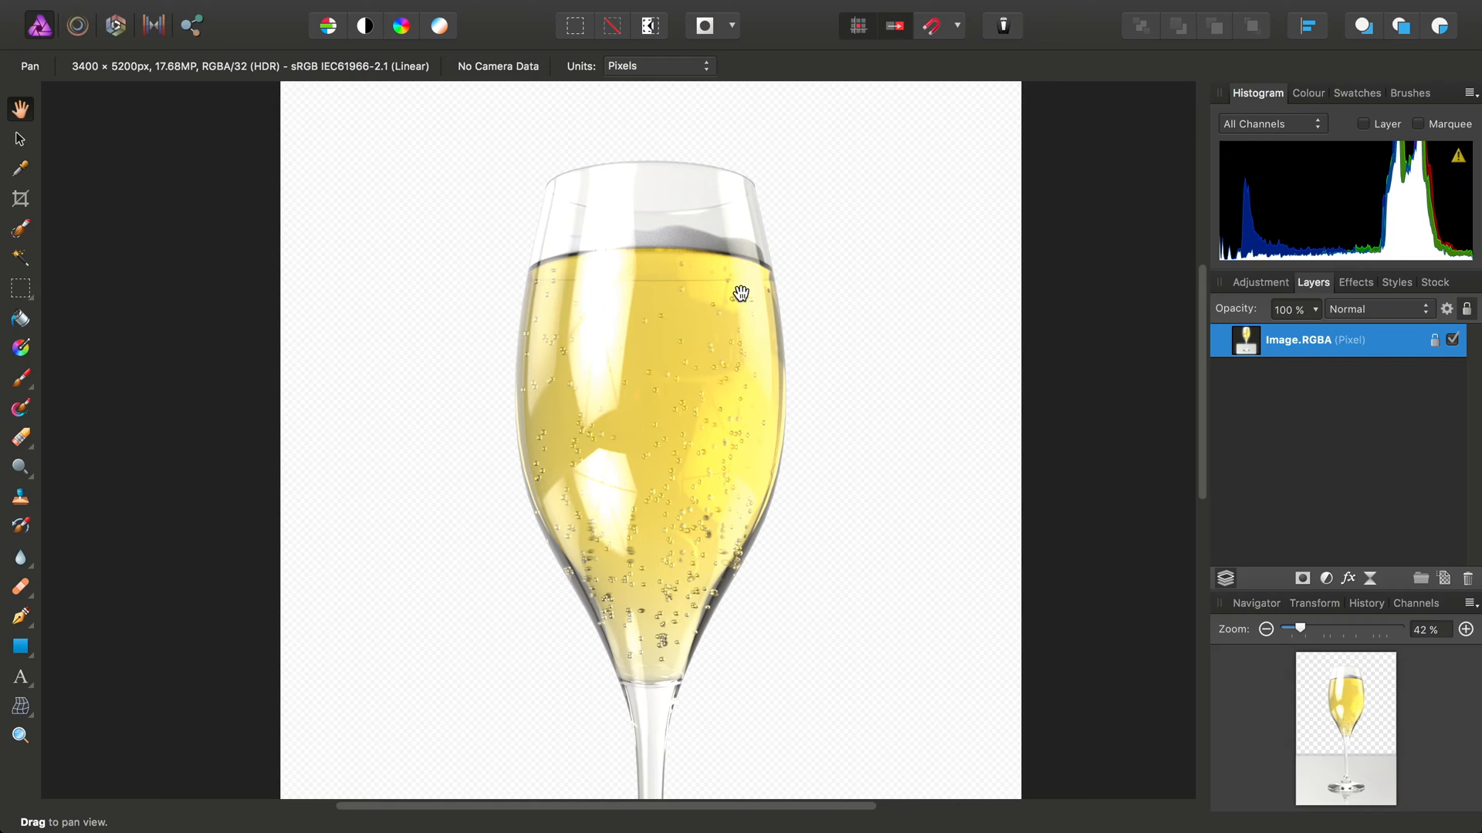
scroll(down, 3)
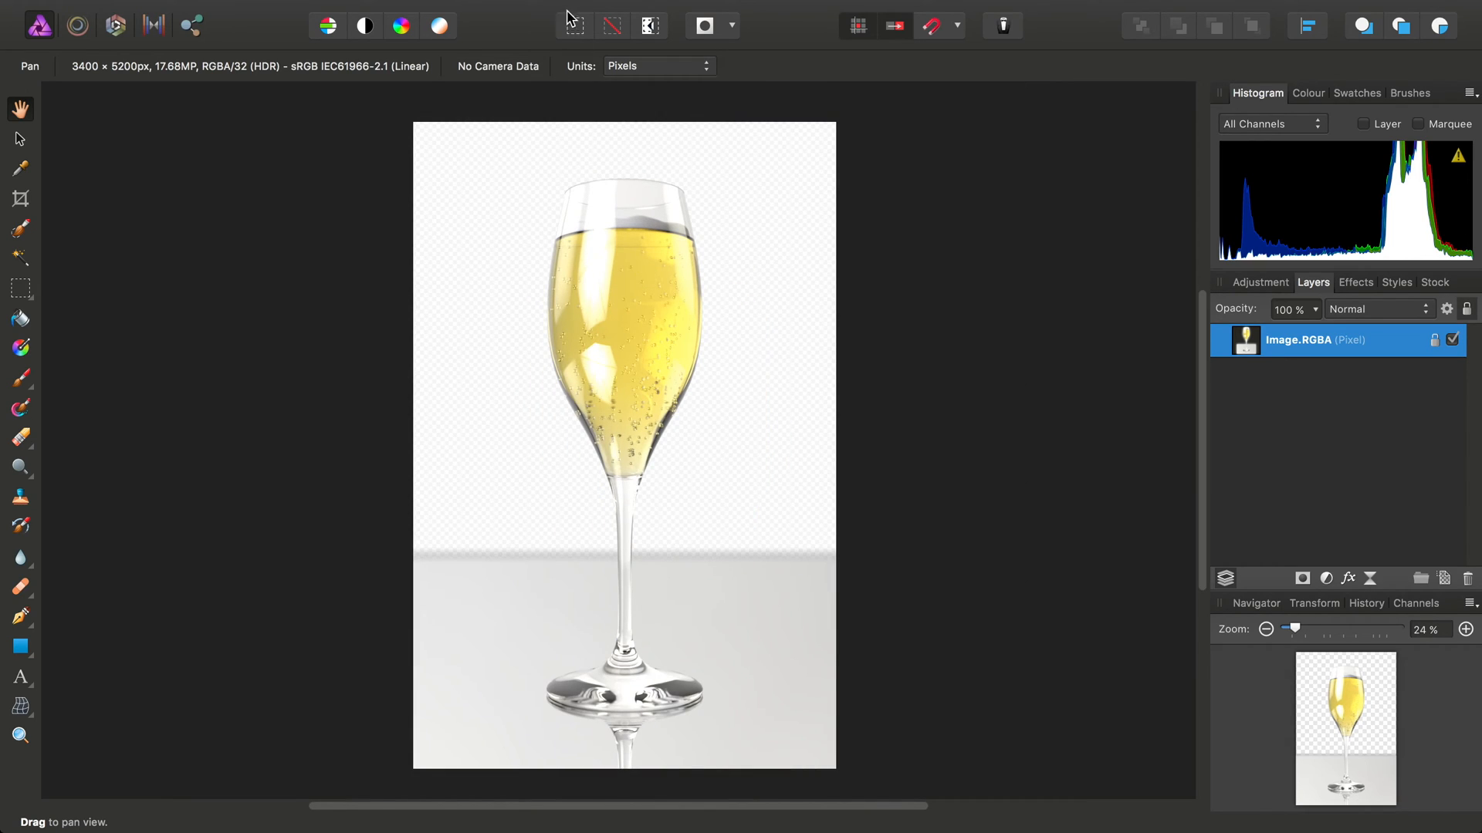
Add a white linear gradient fill layer beneath Image.RGBA as the glass background
click(447, 11)
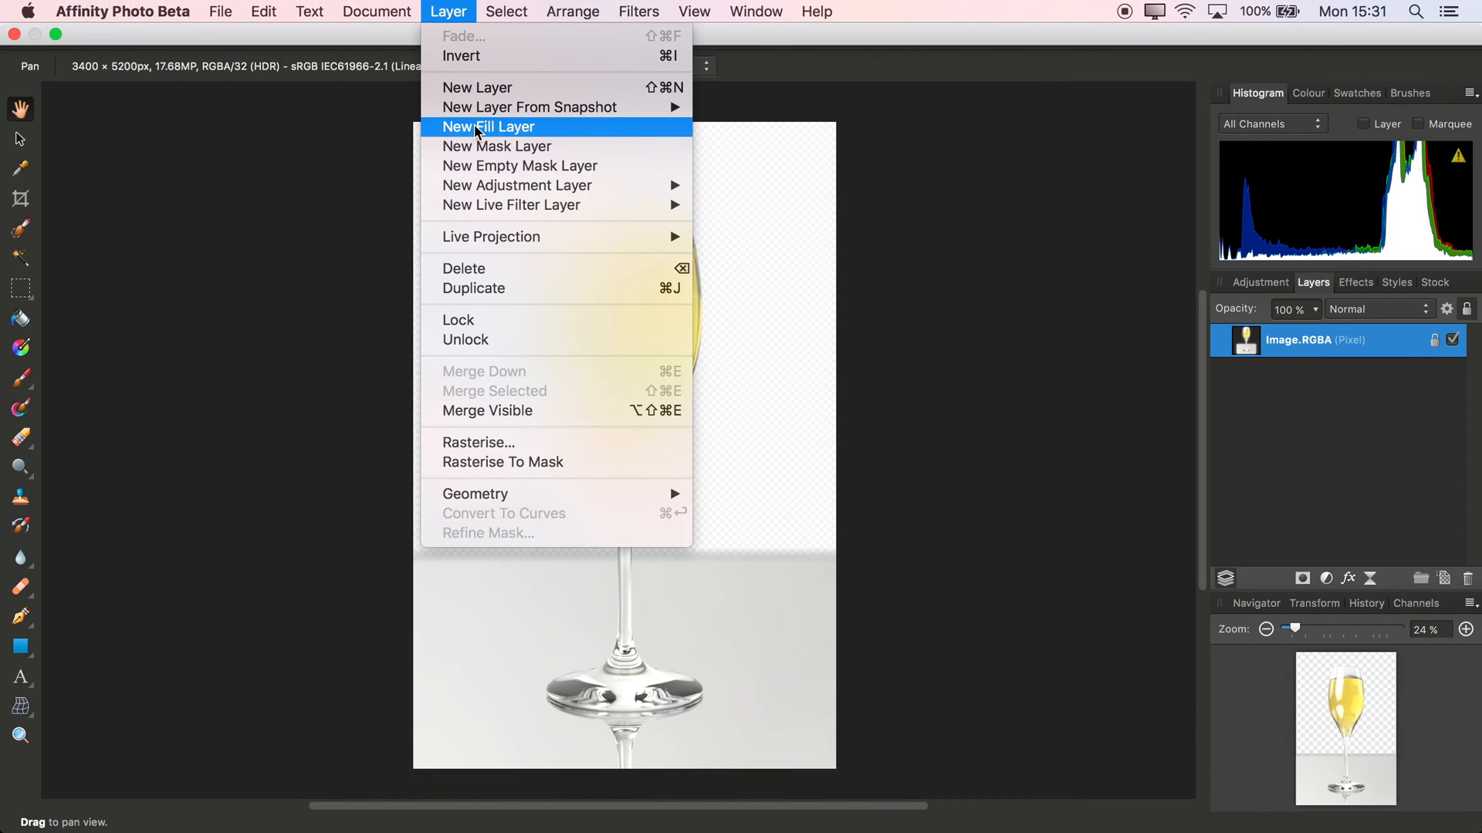
click(489, 127)
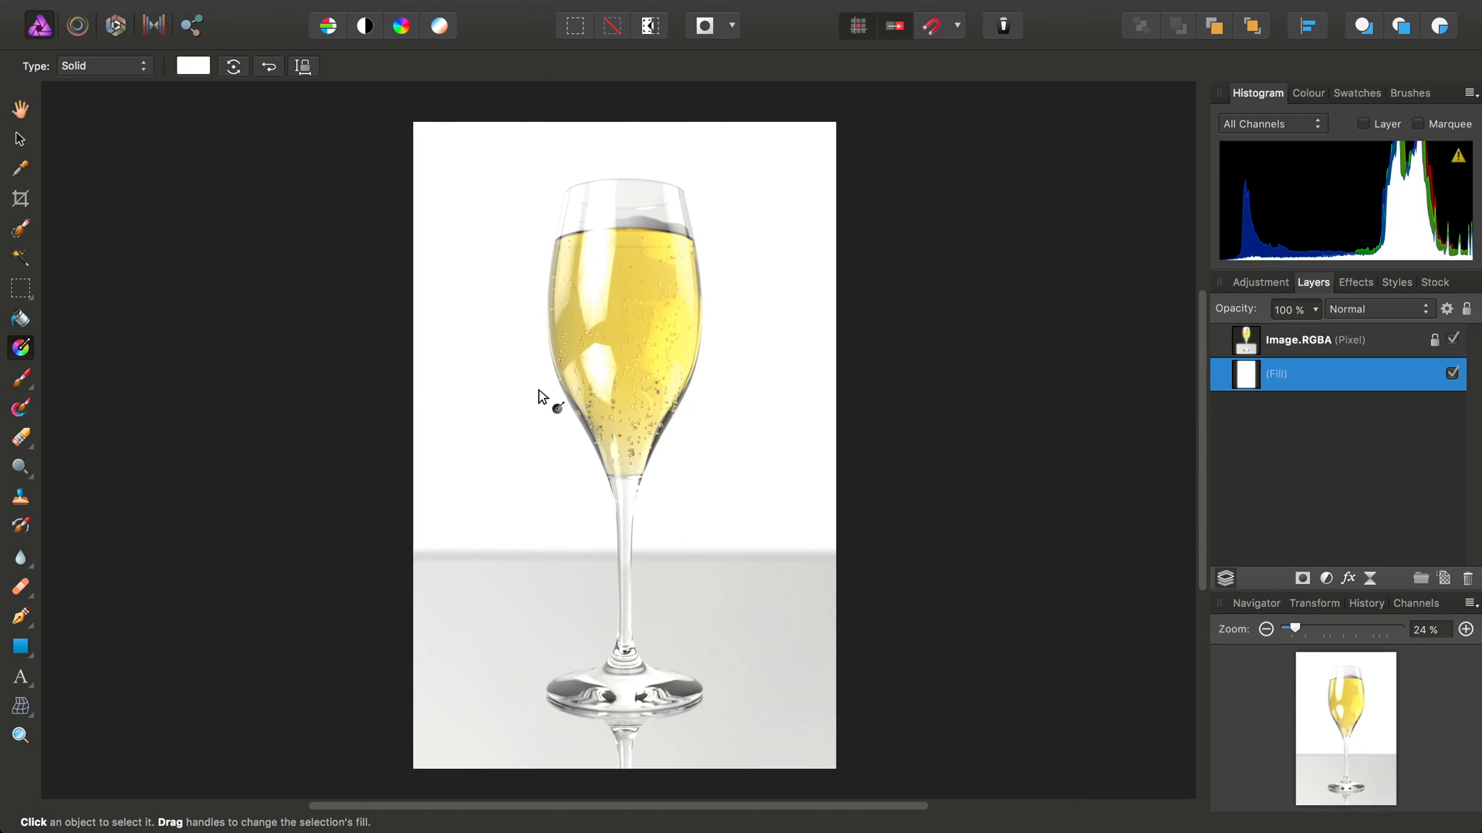
mouse_move(791, 121)
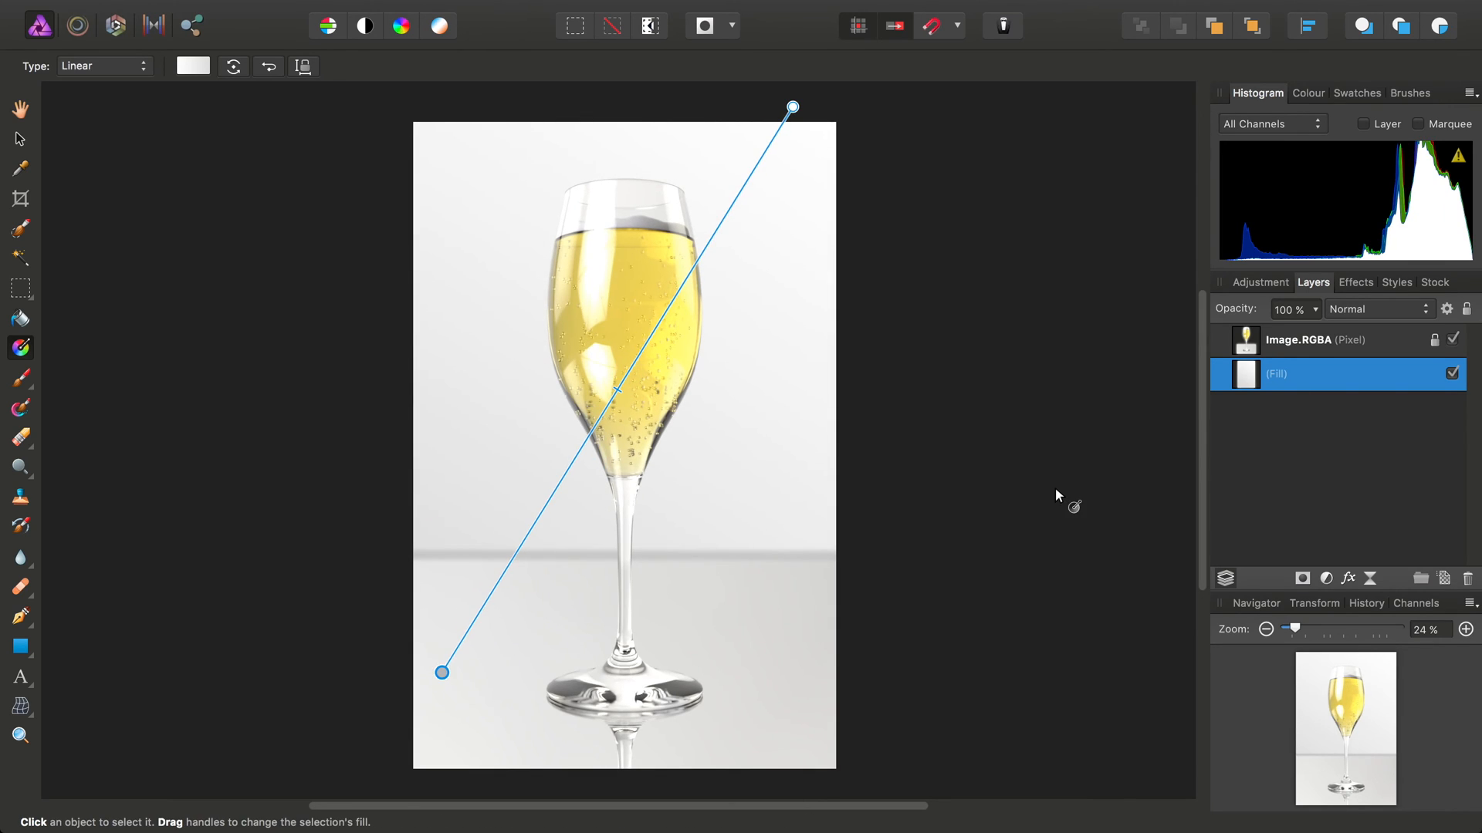
mouse_move(1100, 428)
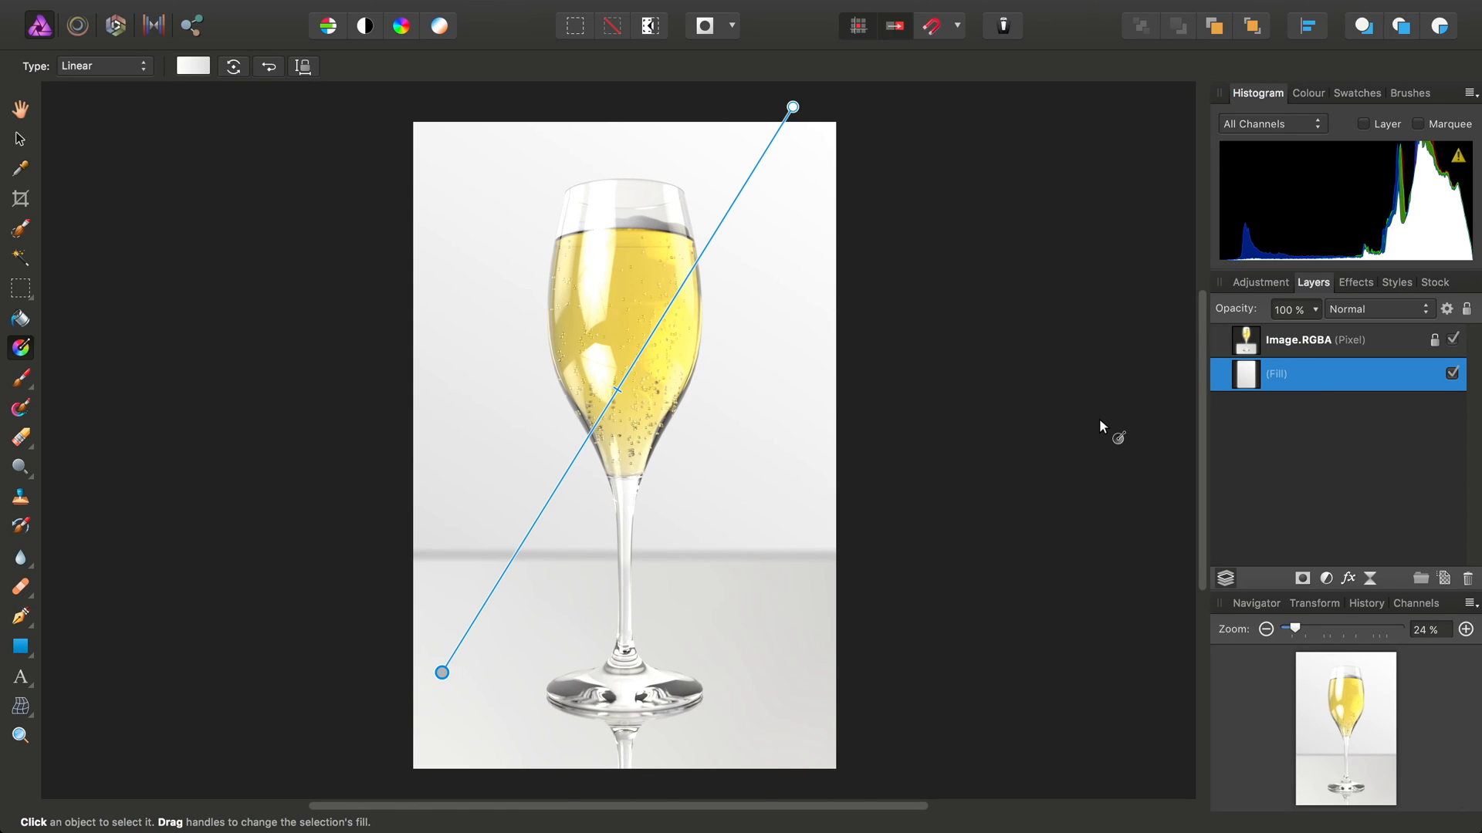
click(20, 109)
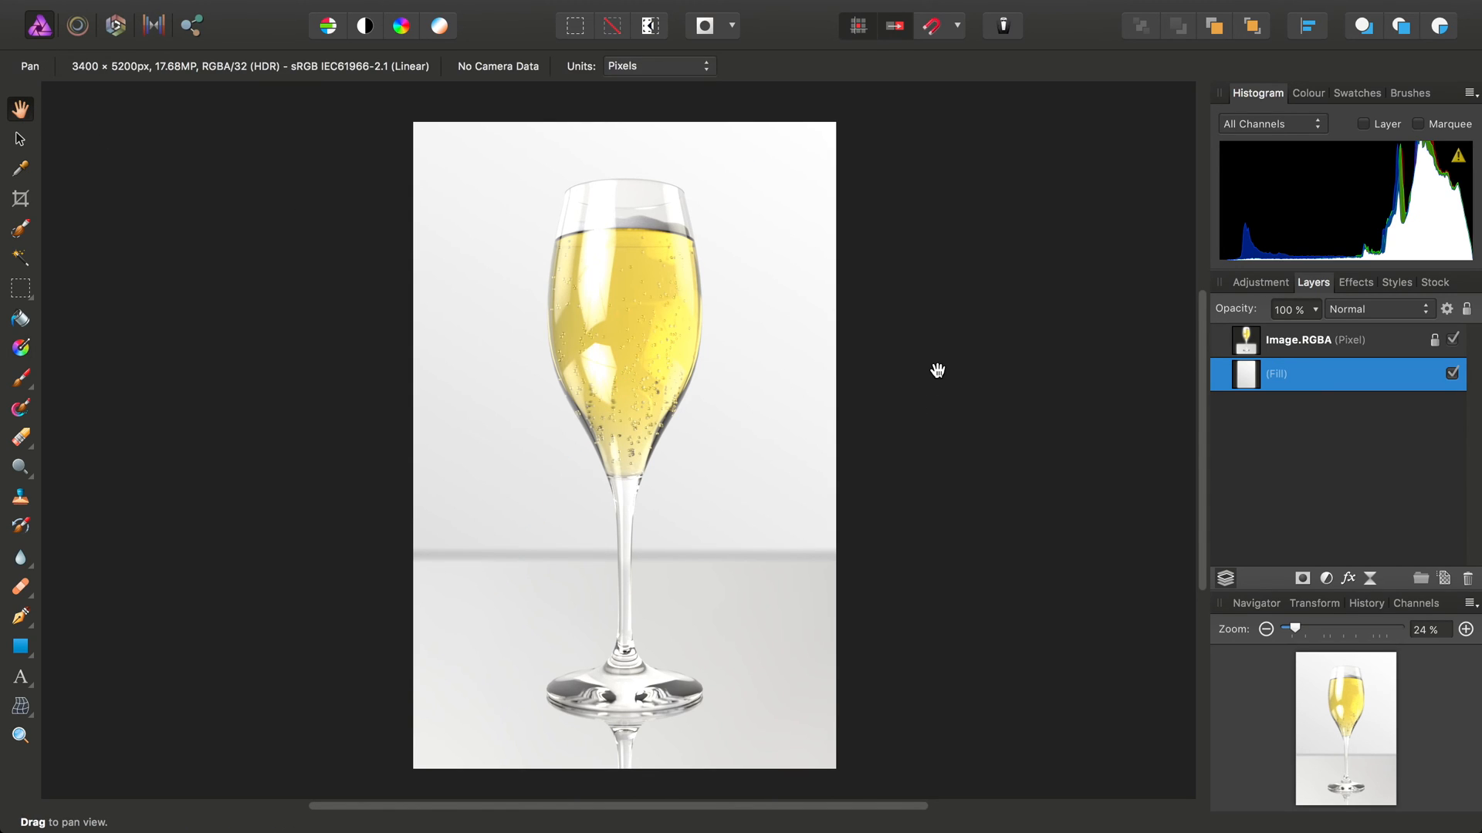